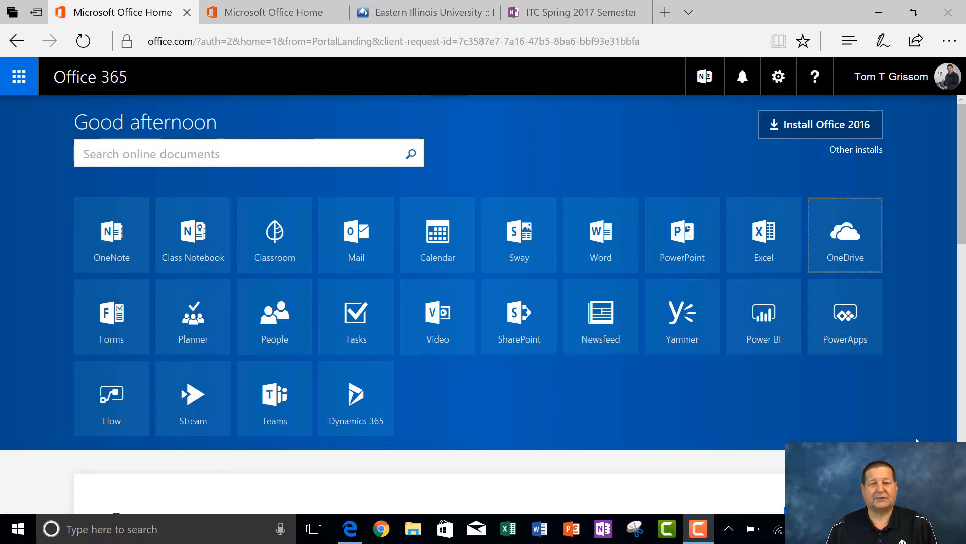
mouse_move(938, 314)
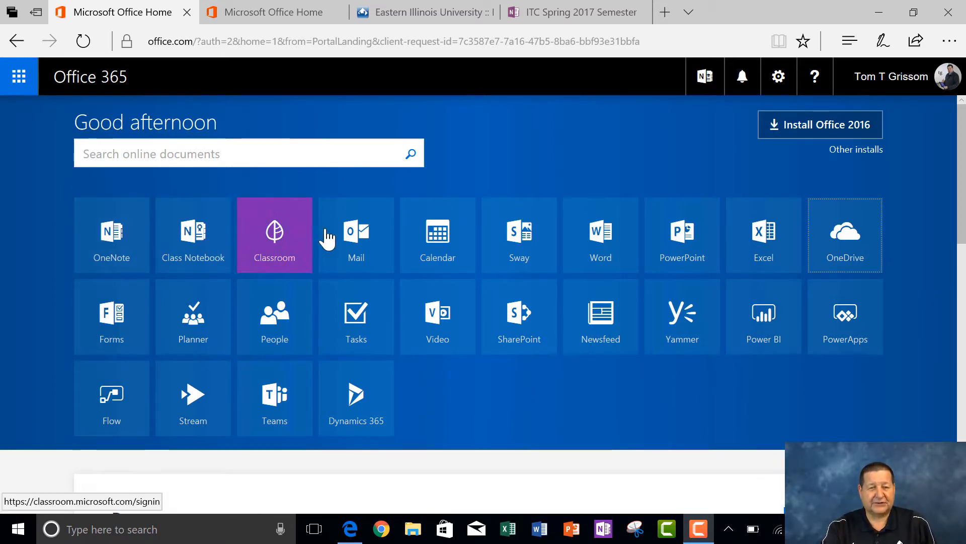
mouse_move(844, 235)
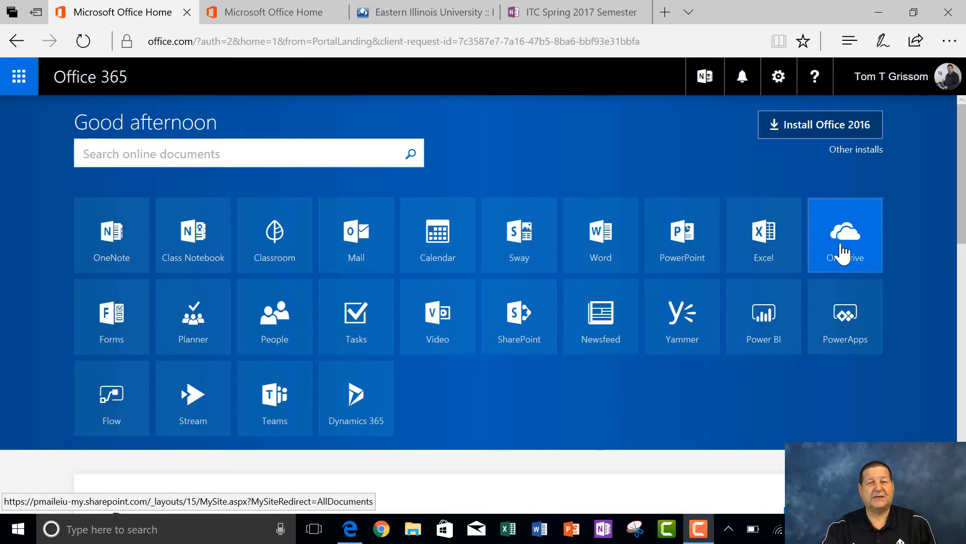
mouse_move(839, 253)
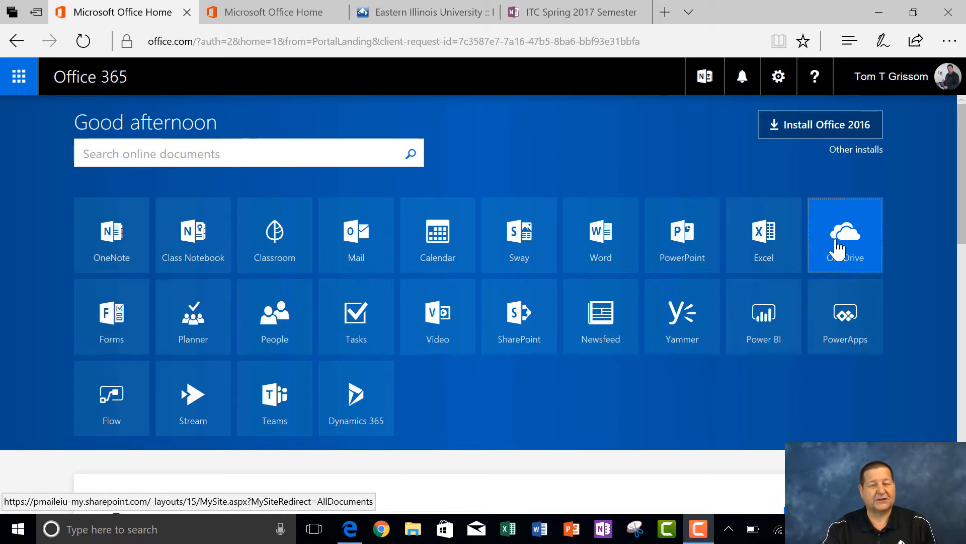
Navigate OneDrive into ay1718 > OneNote Notebooks, listing the four existing notebooks
left_click(845, 235)
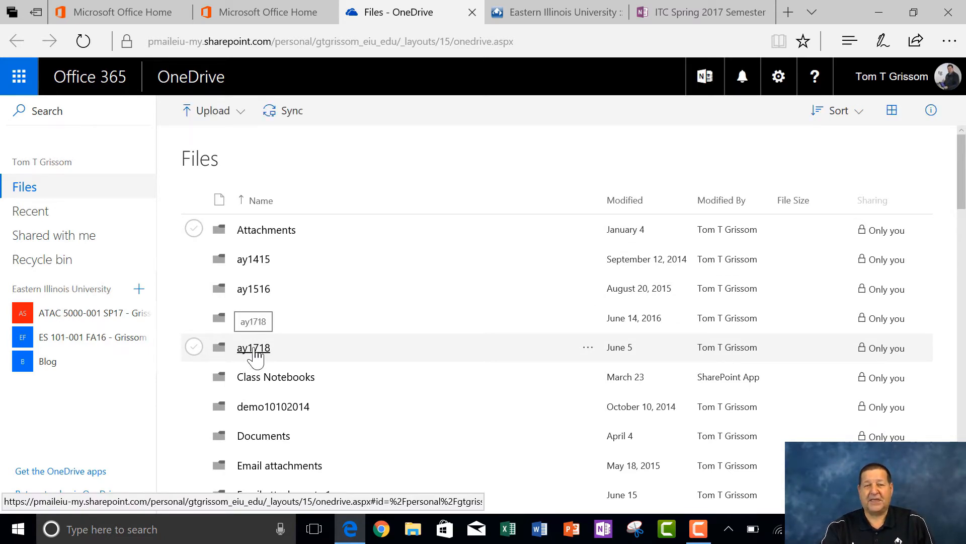
left_click(253, 348)
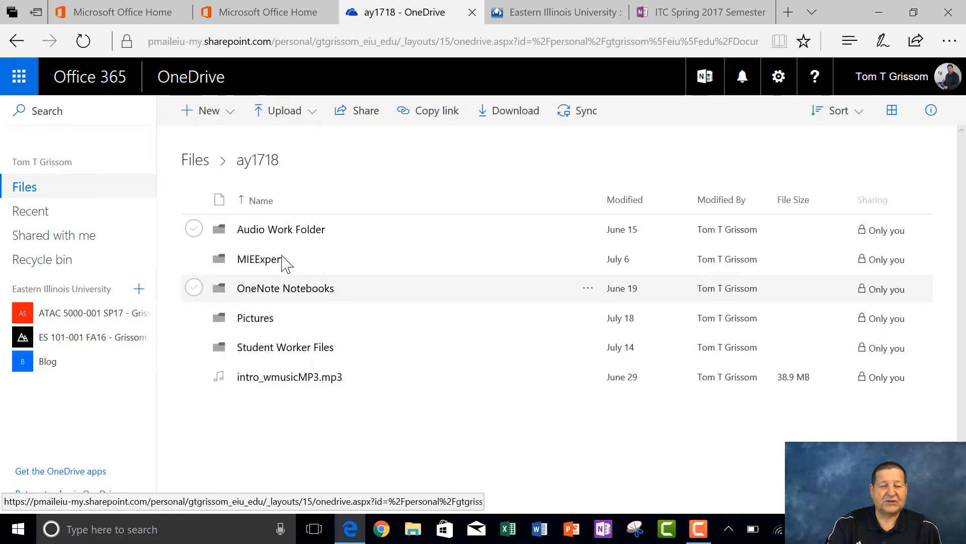
mouse_move(255, 318)
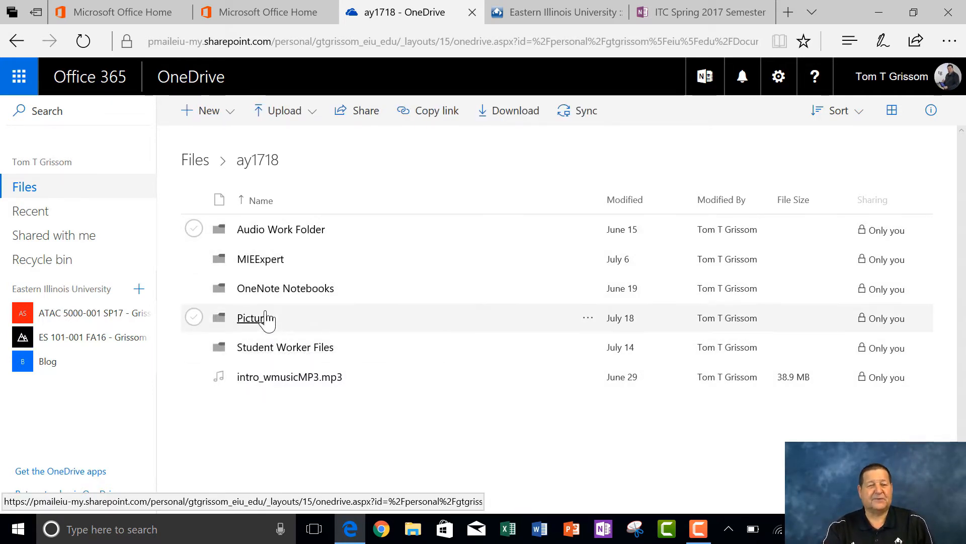
mouse_move(285, 288)
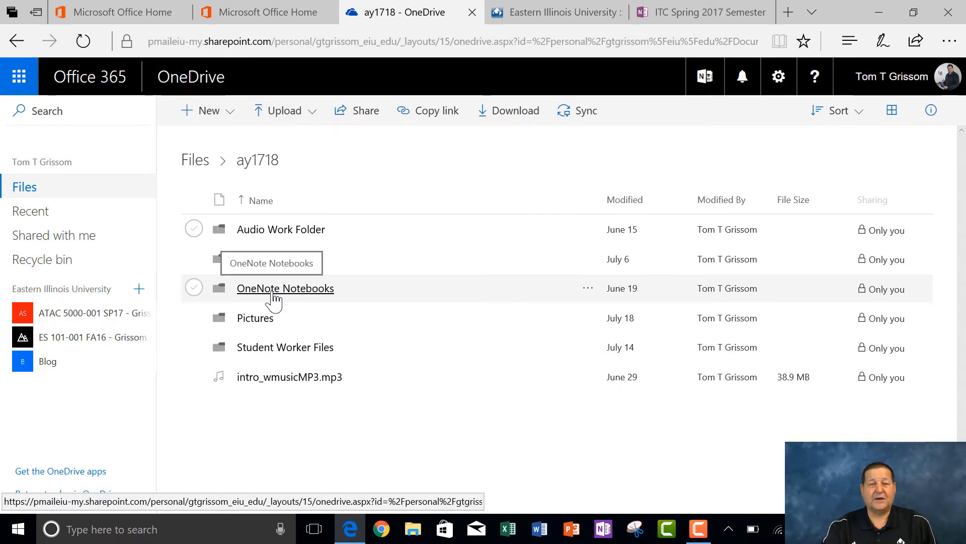
left_click(285, 288)
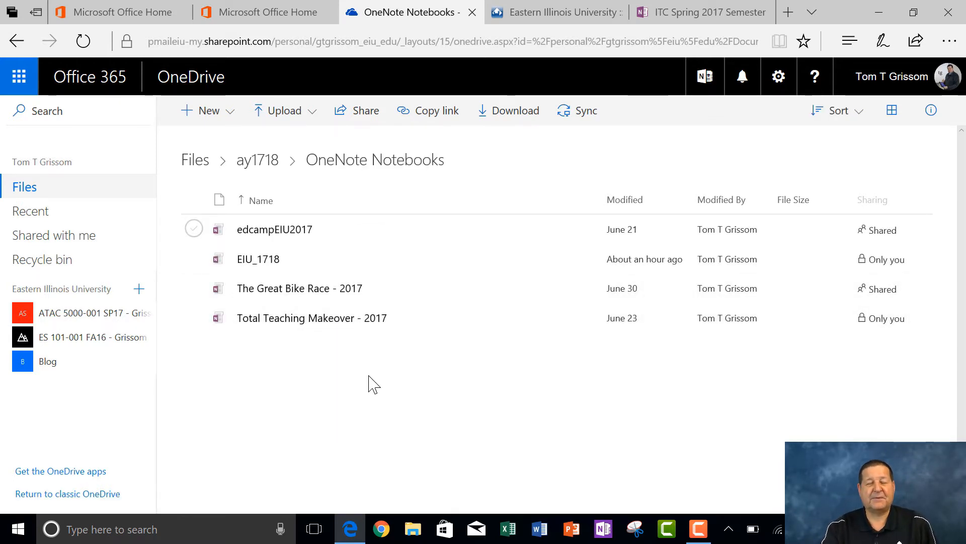
mouse_move(367, 393)
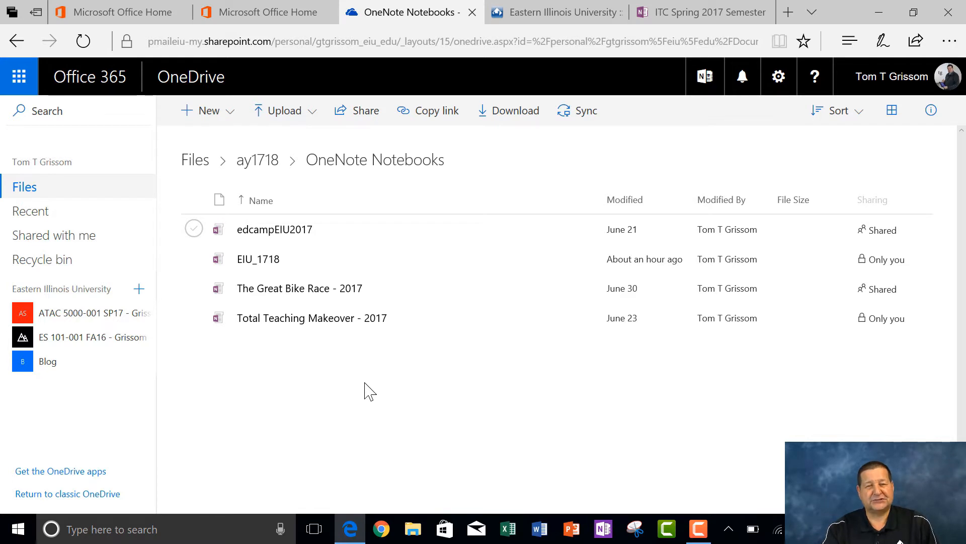
mouse_move(367, 397)
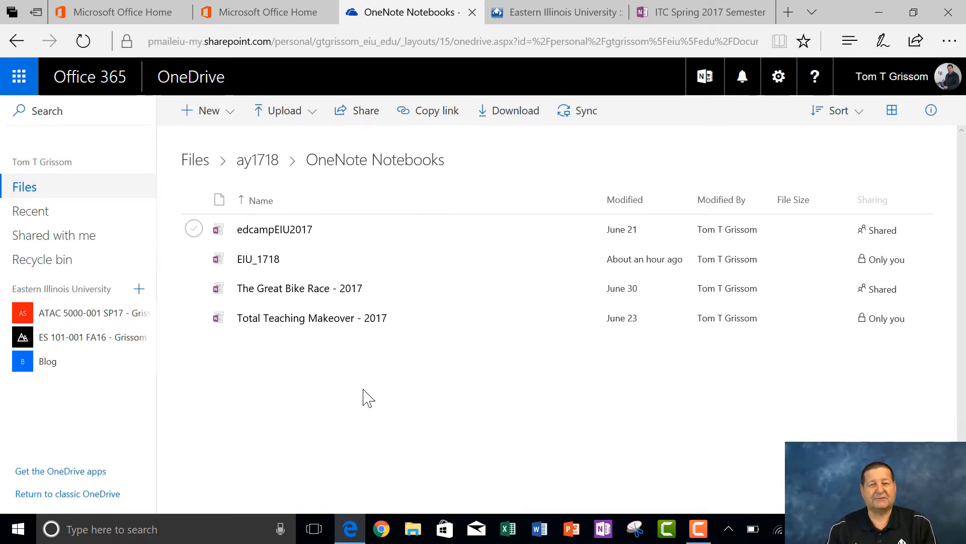
mouse_move(258, 259)
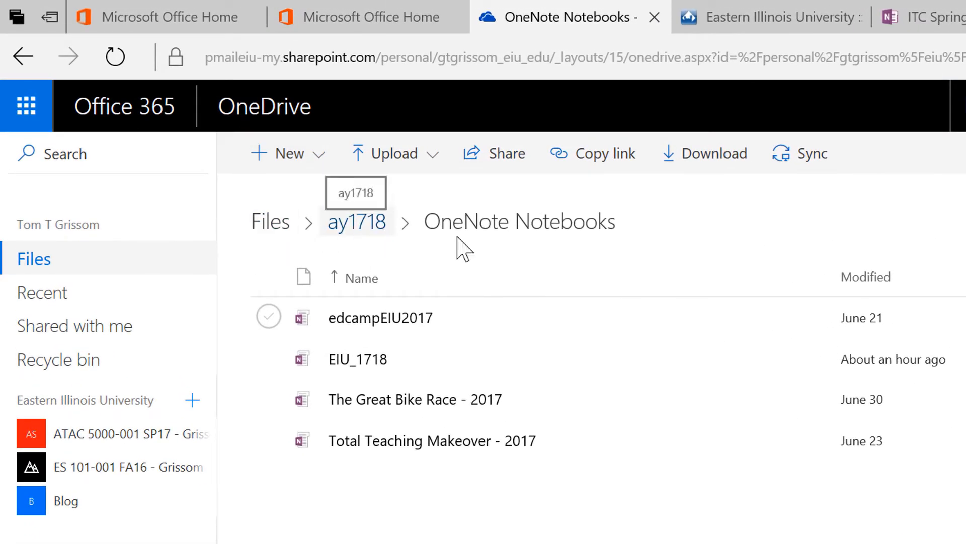
mouse_move(247, 252)
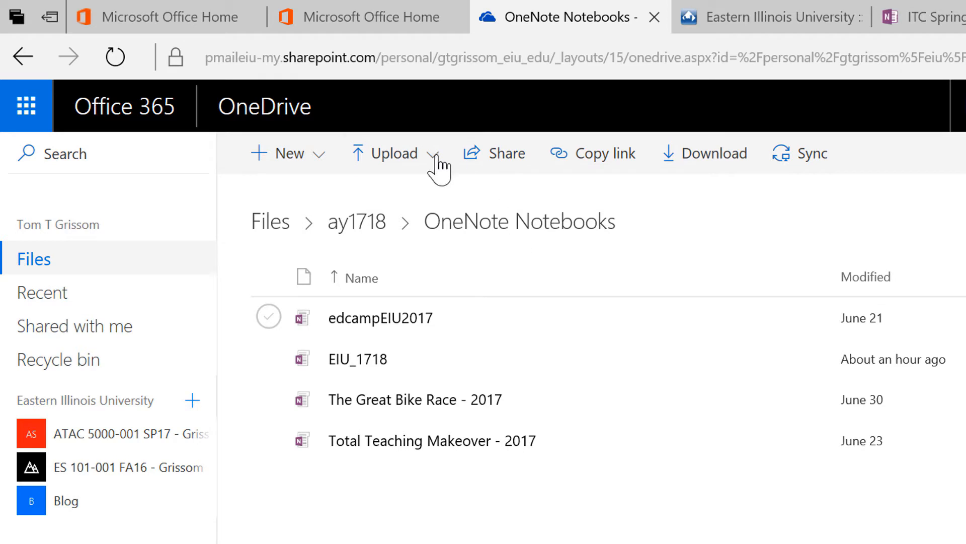
Create a new OneNote notebook named 'ITC Fall 2017 Semester' in this folder
left_click(288, 153)
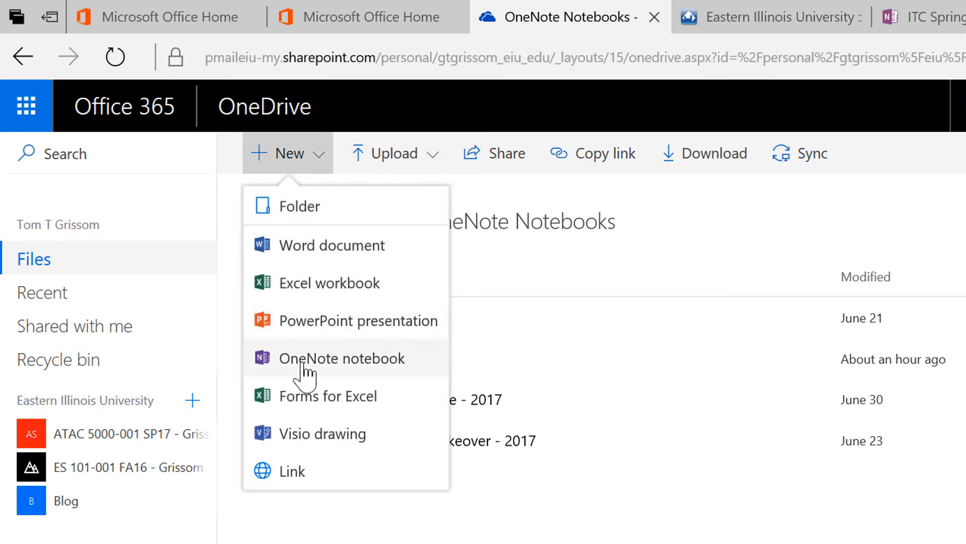
left_click(342, 359)
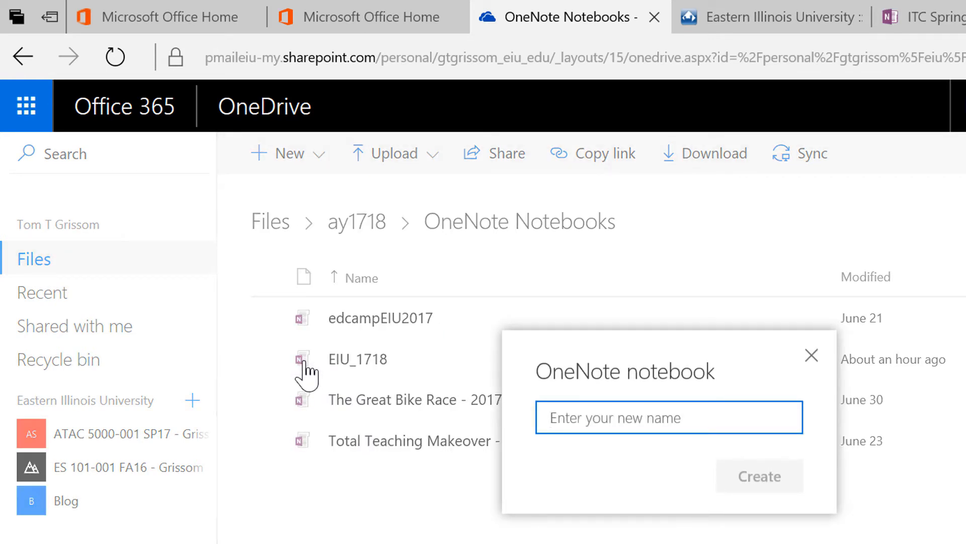
left_click(668, 417)
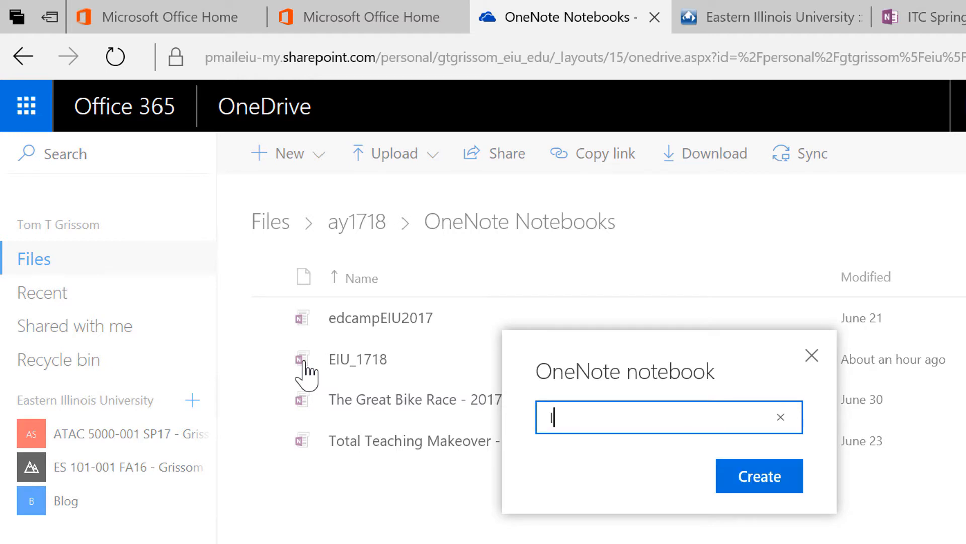
type("ITC Fa")
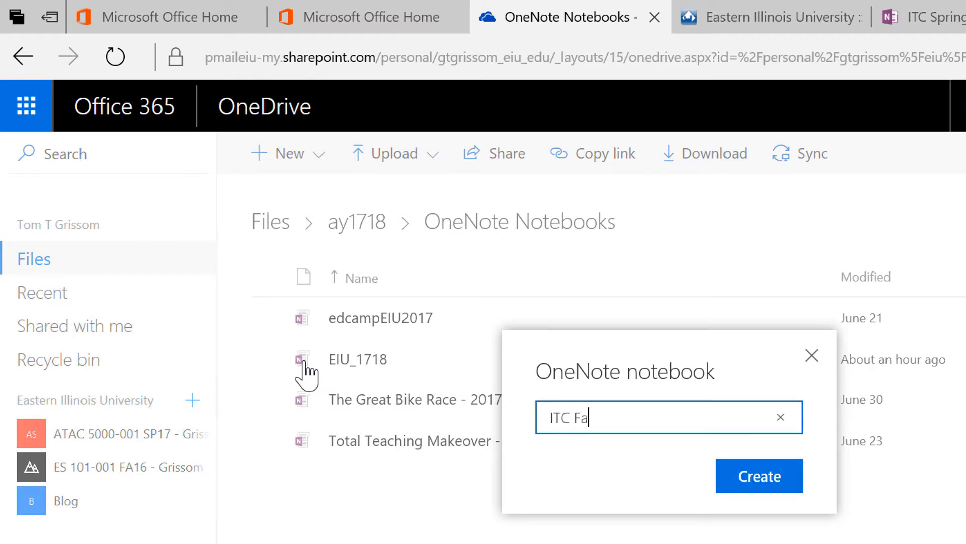
type("ll 201")
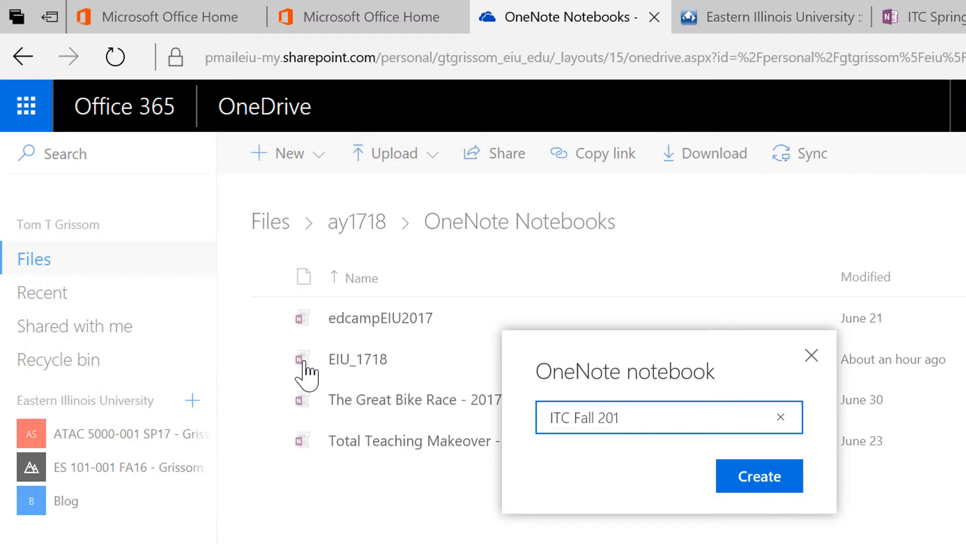
type("7")
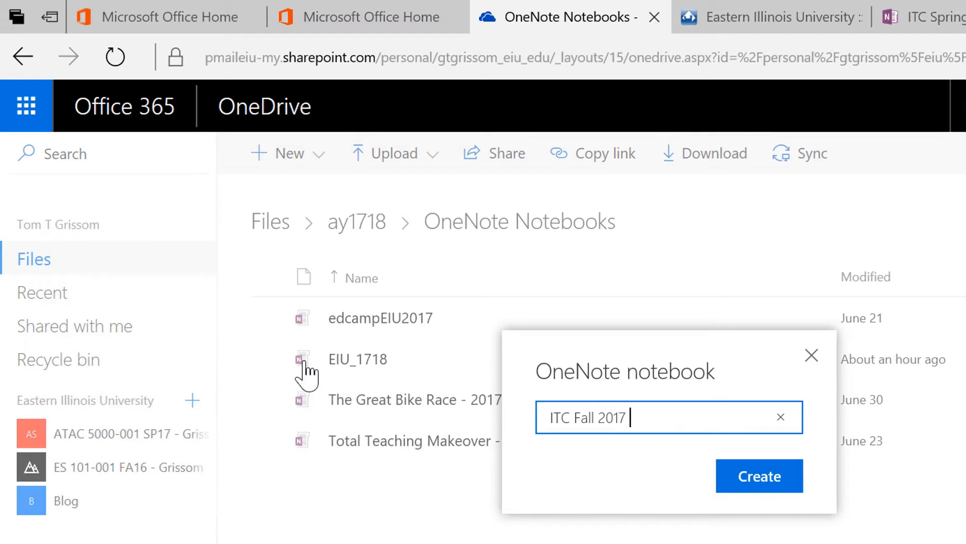
type("Semester")
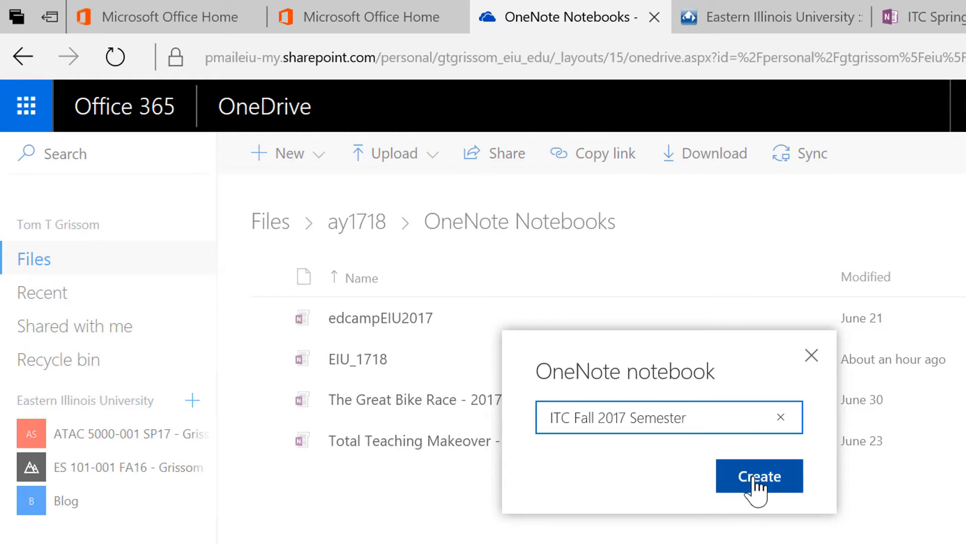
mouse_move(622, 450)
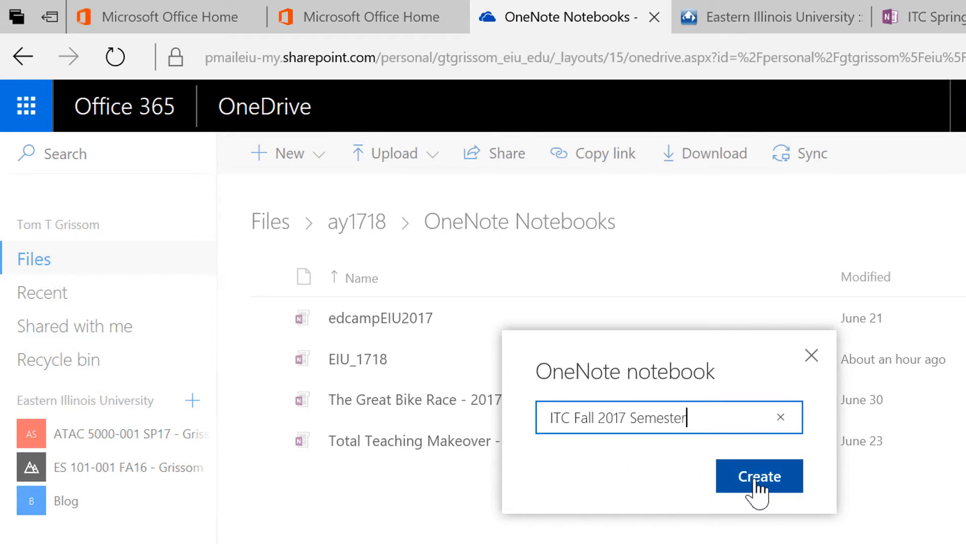
left_click(759, 476)
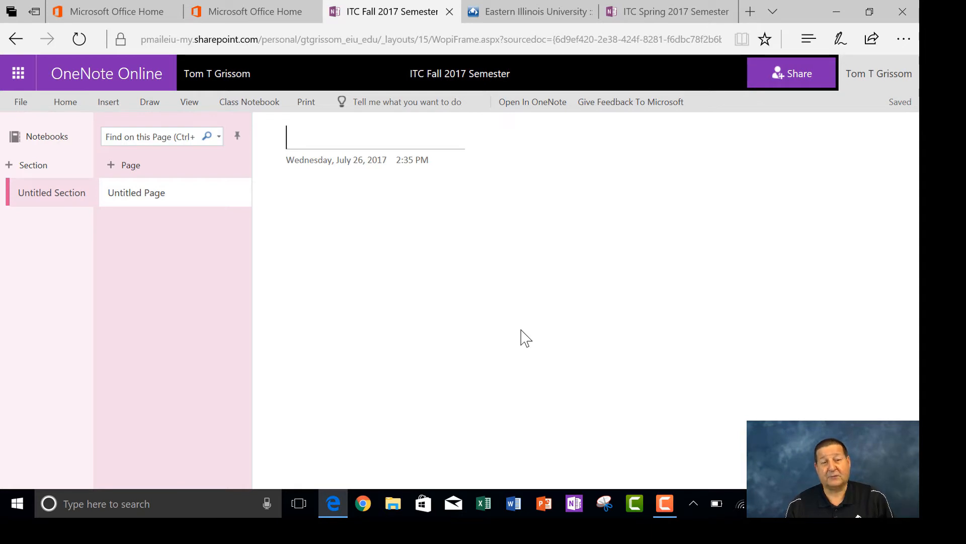
mouse_move(44, 236)
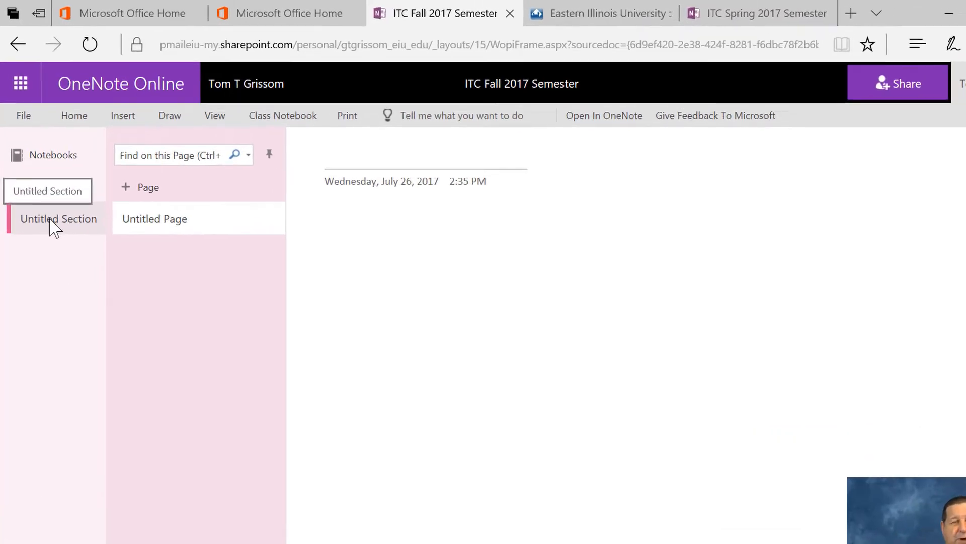
Rename Untitled Section to 'Demos Presentations and Projects'
right_click(59, 218)
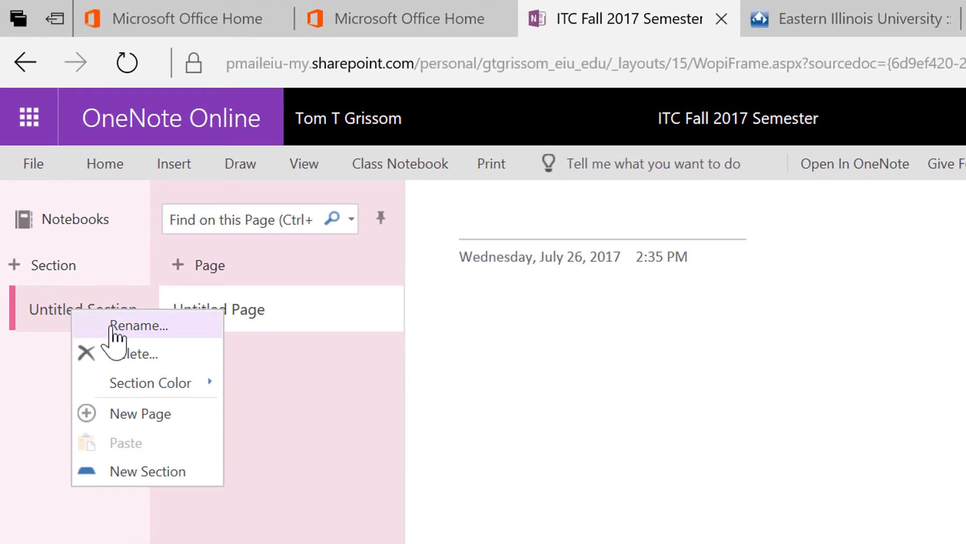
mouse_move(132, 342)
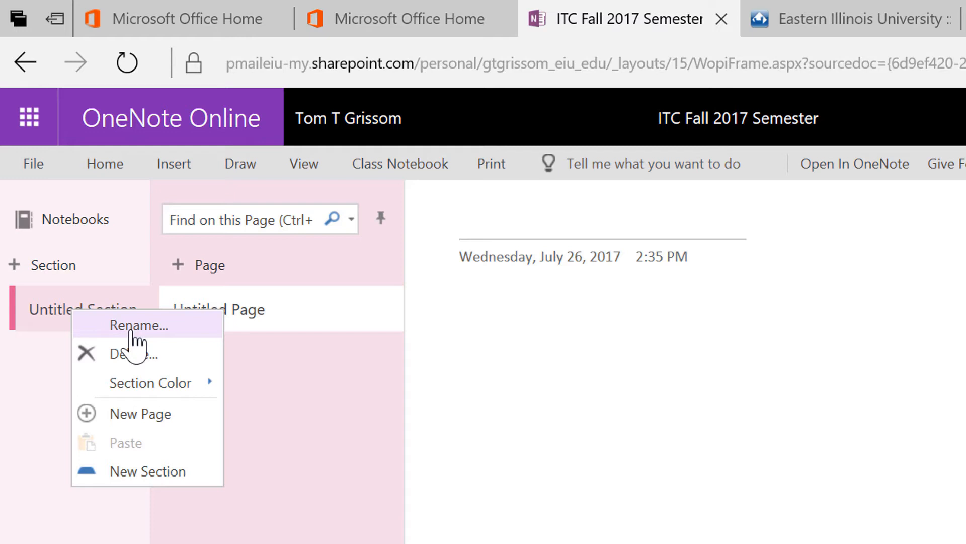
left_click(138, 325)
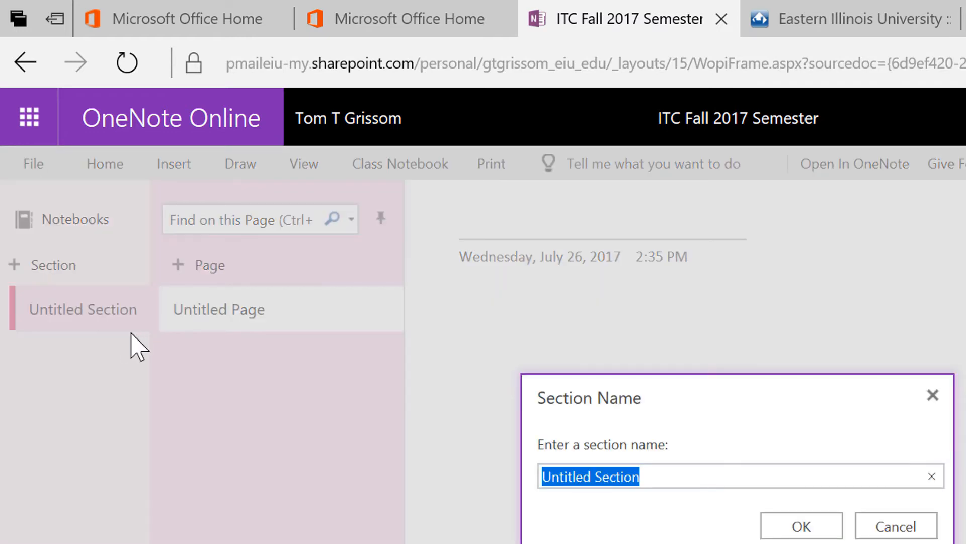
type("Demos")
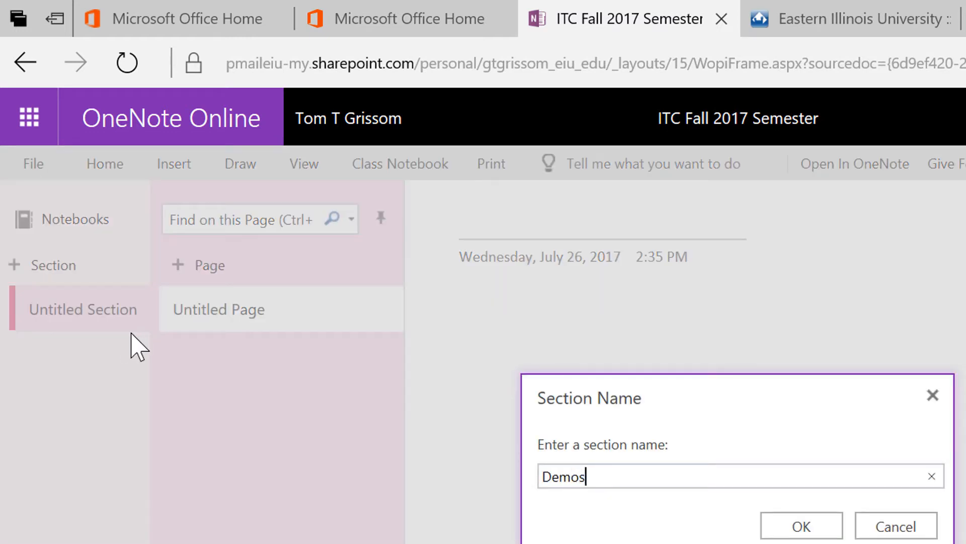
type("Pro")
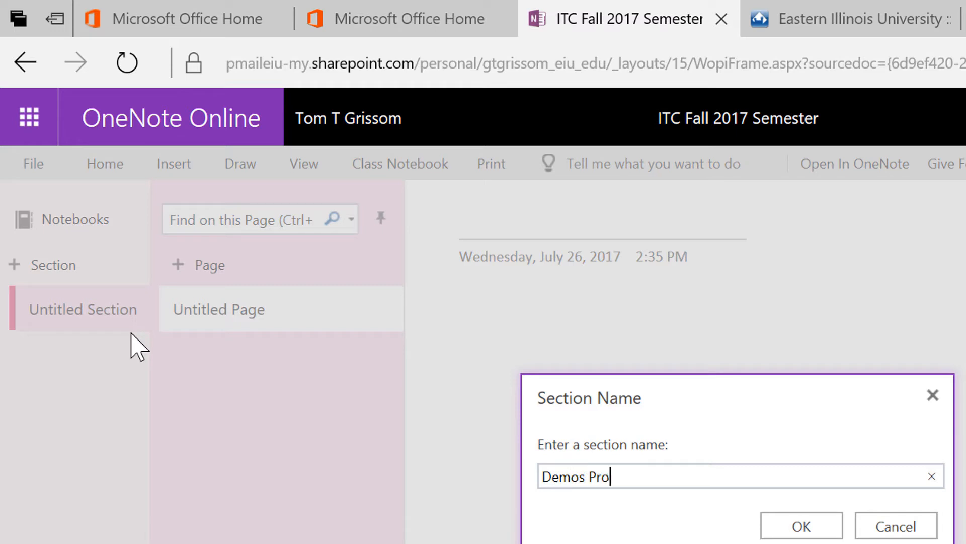
key("Backspace")
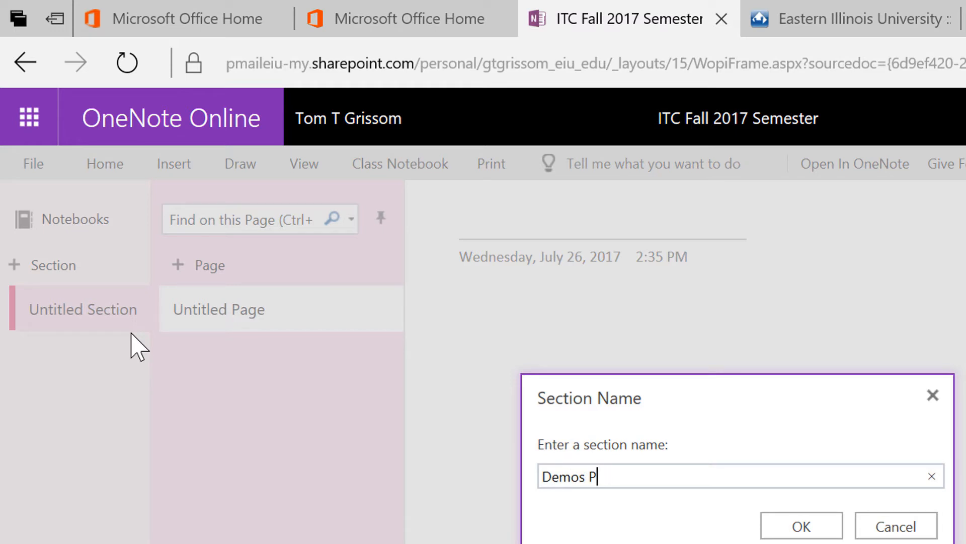
type("resentations")
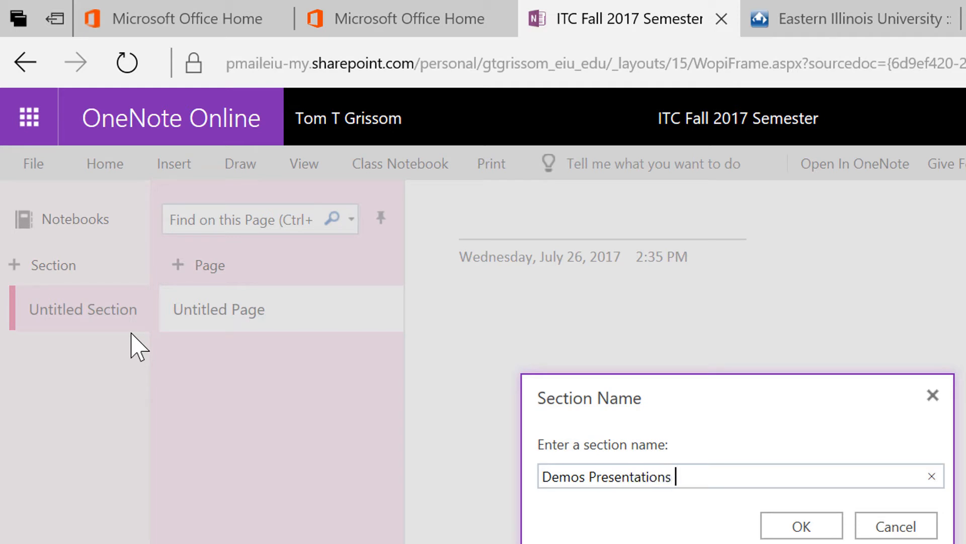
type("and Proje")
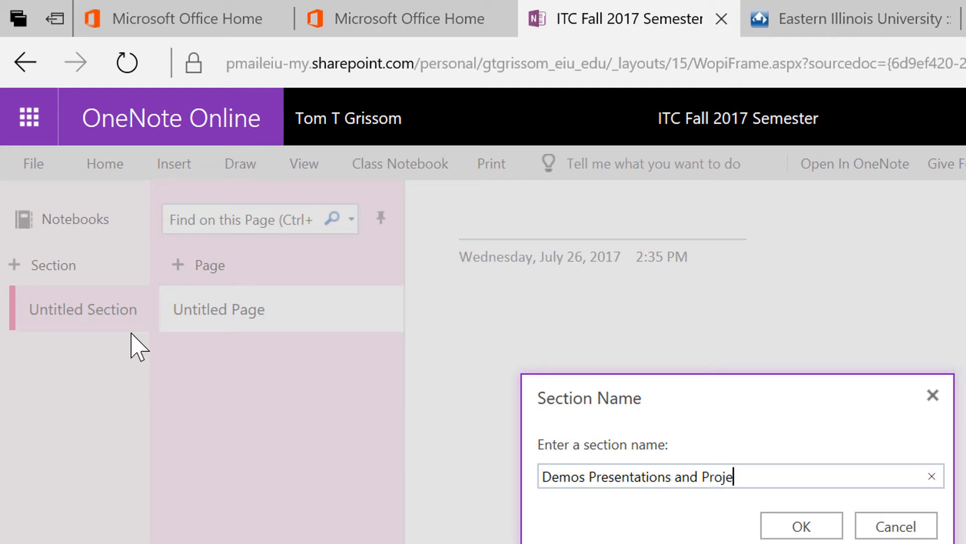
type("cts")
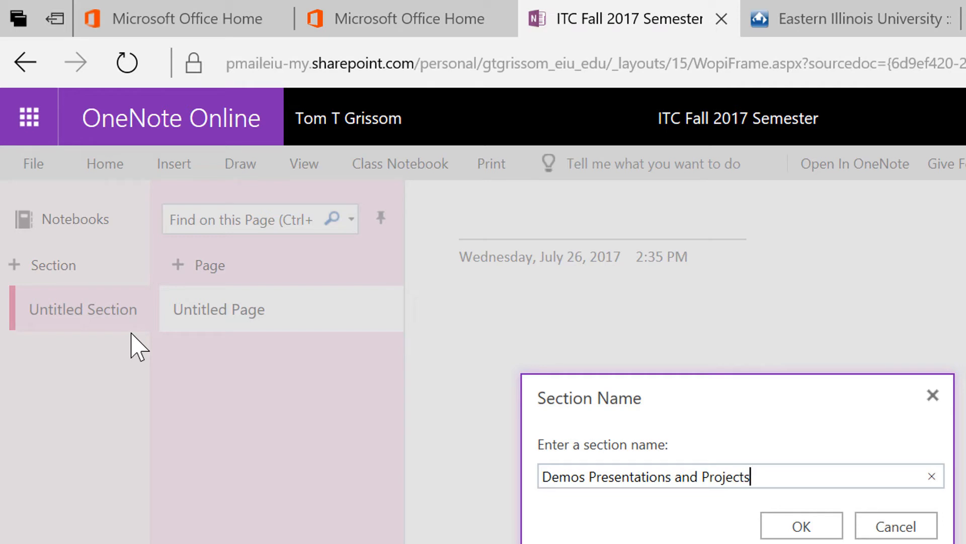
mouse_move(187, 319)
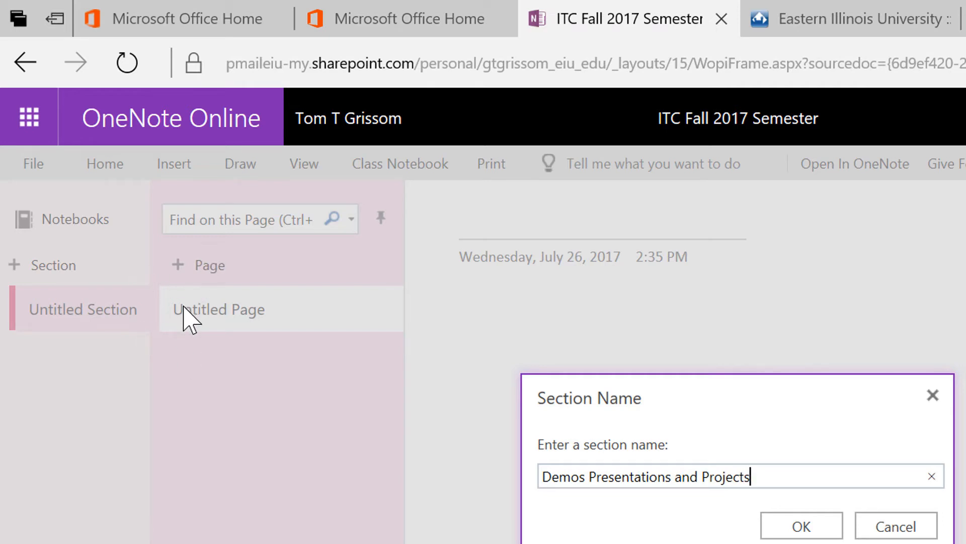
mouse_move(40, 305)
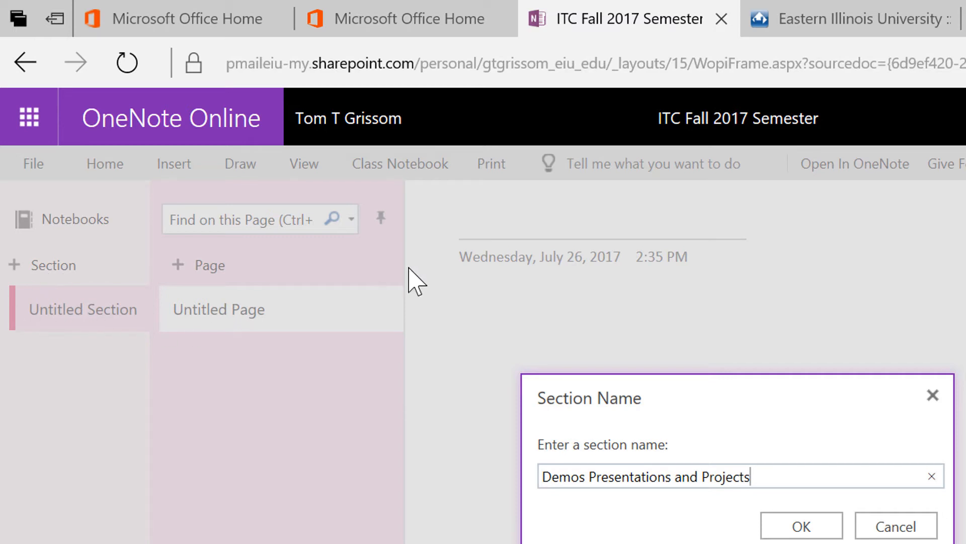
left_click(800, 526)
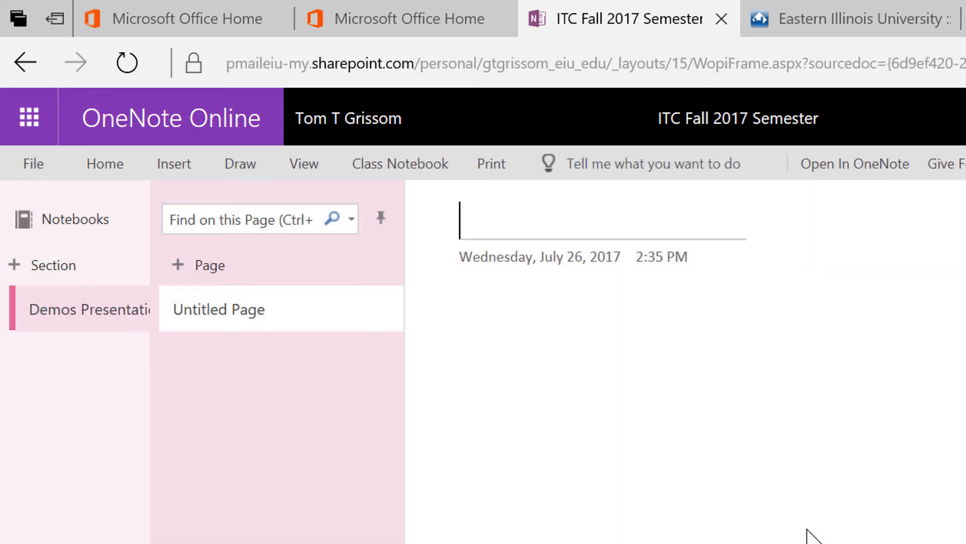
mouse_move(302, 457)
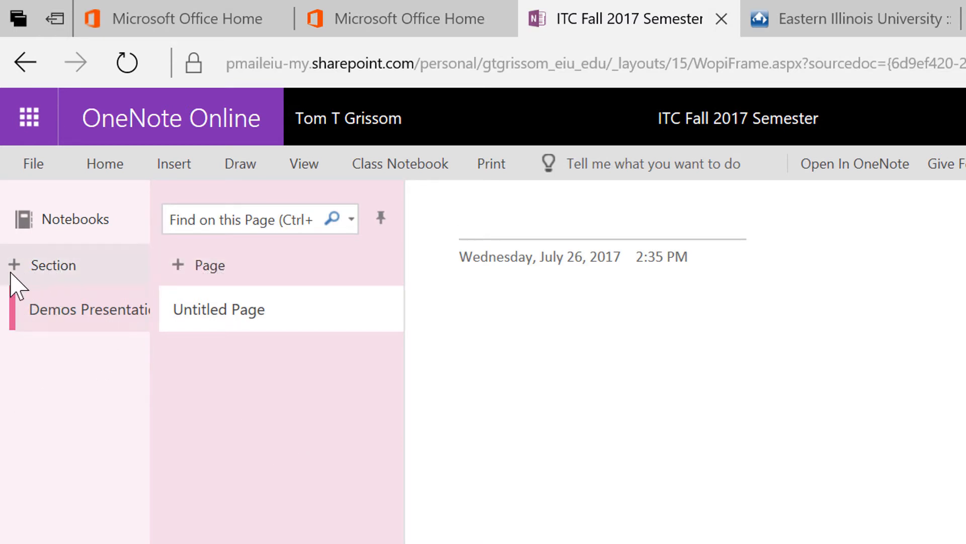
mouse_move(24, 271)
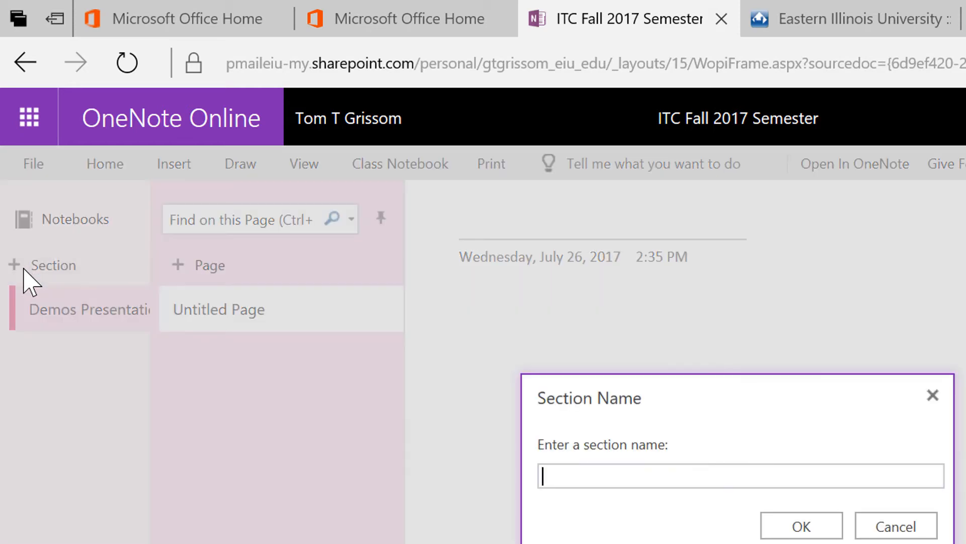
Add a new section named 'About this Notebook'
type("About t")
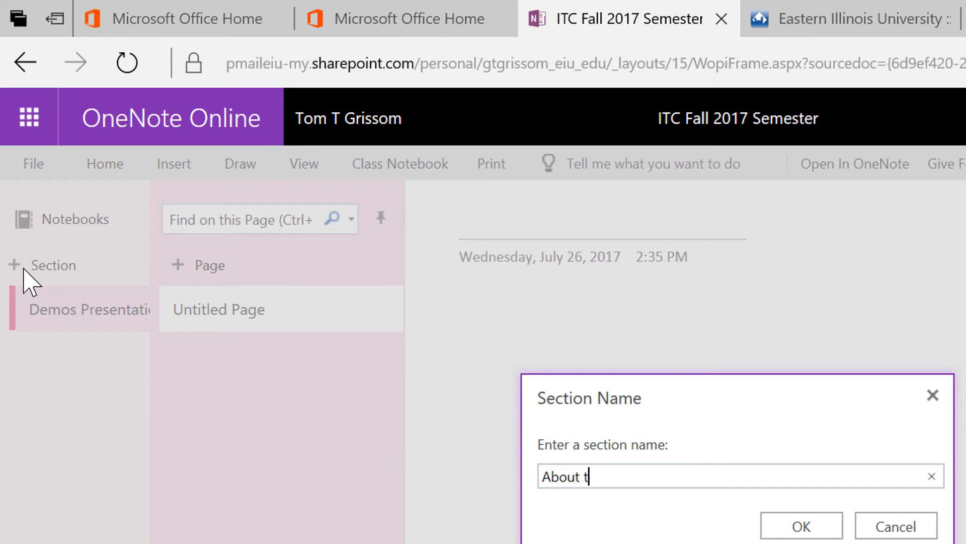
type("his")
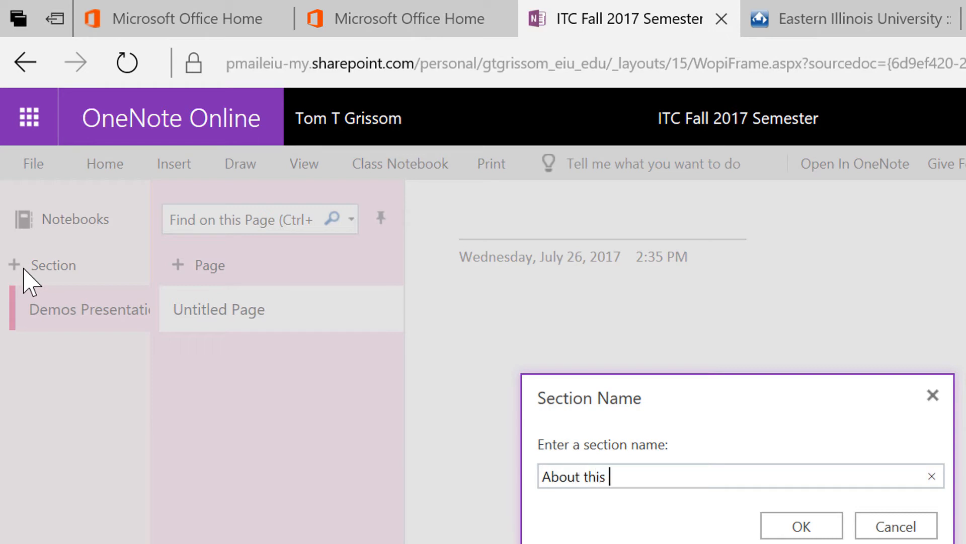
type("Note")
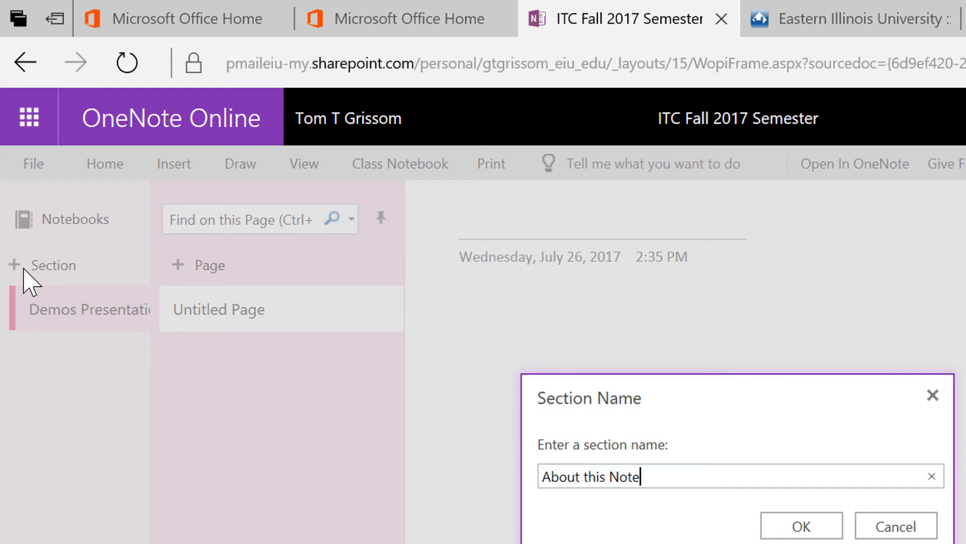
type("book")
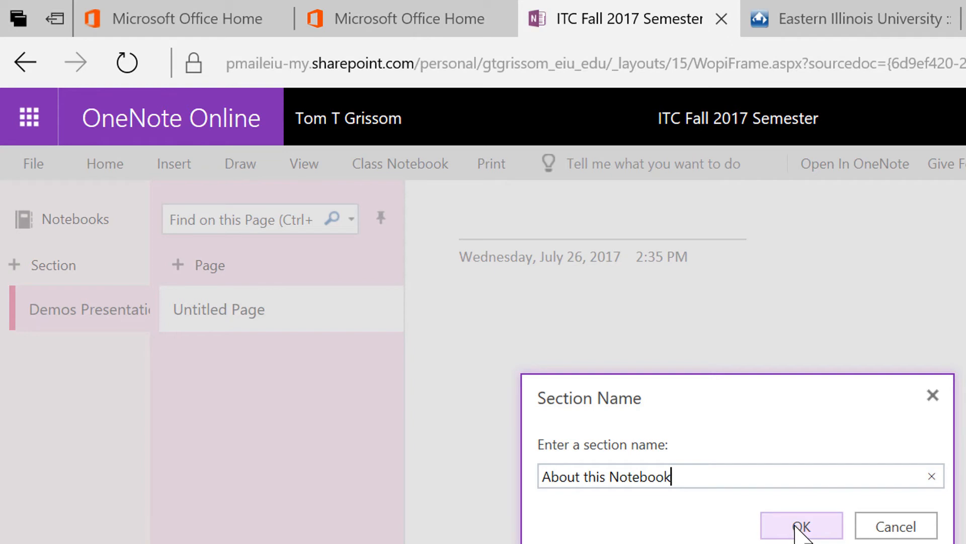
left_click(801, 527)
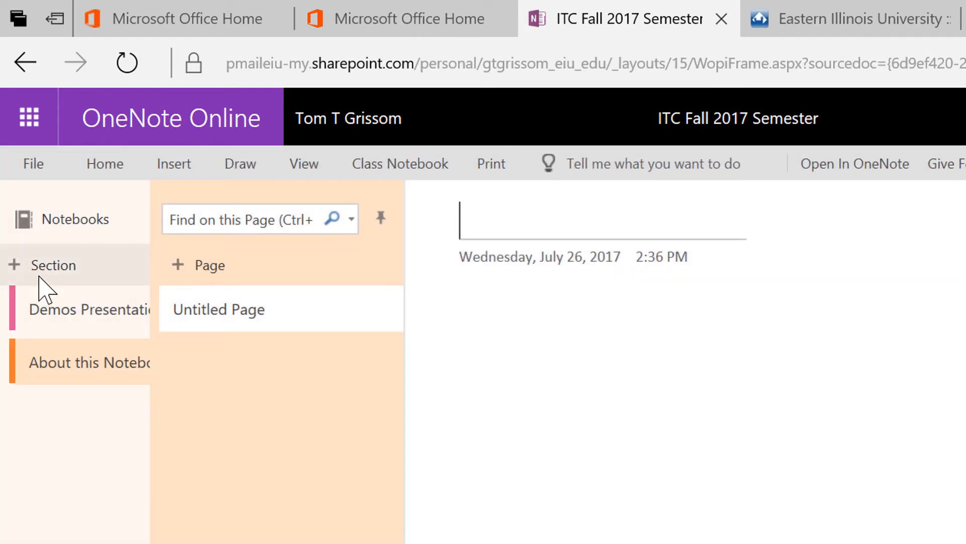
mouse_move(15, 274)
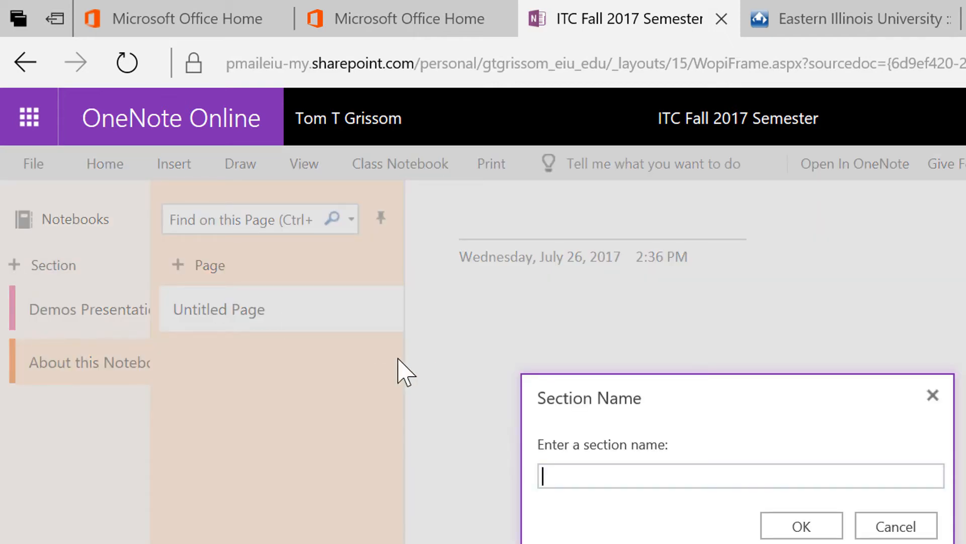
Add a third section named 'Getting Started with OneNote'
type("Getting")
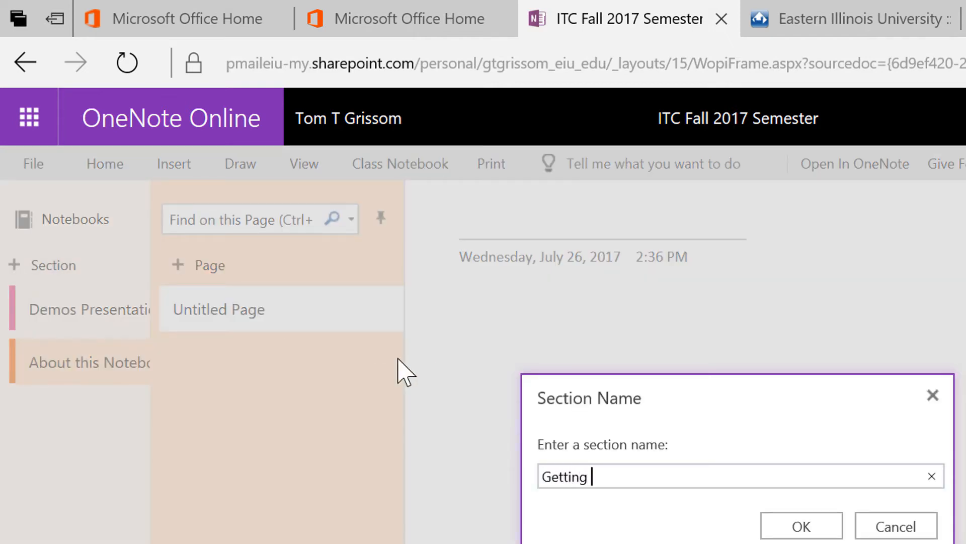
type("Starte")
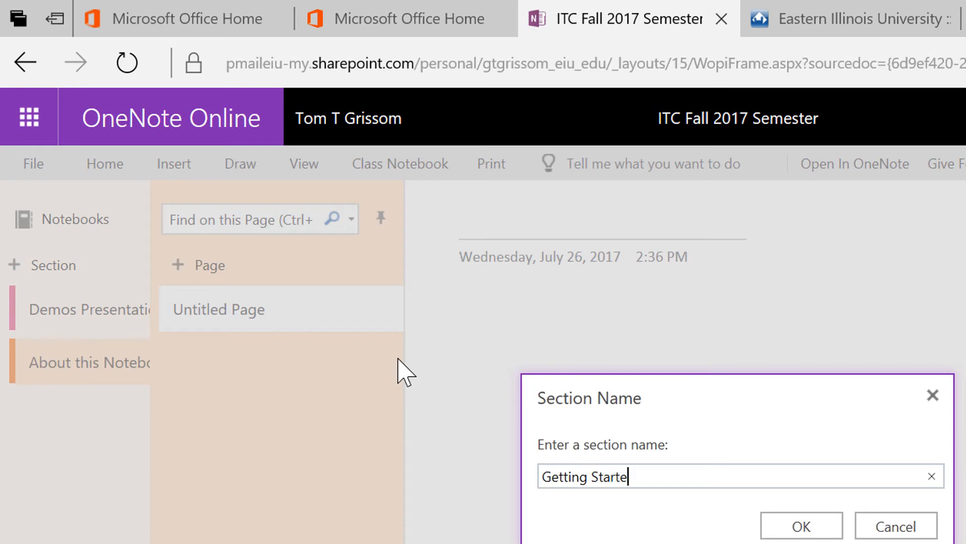
type("d with O")
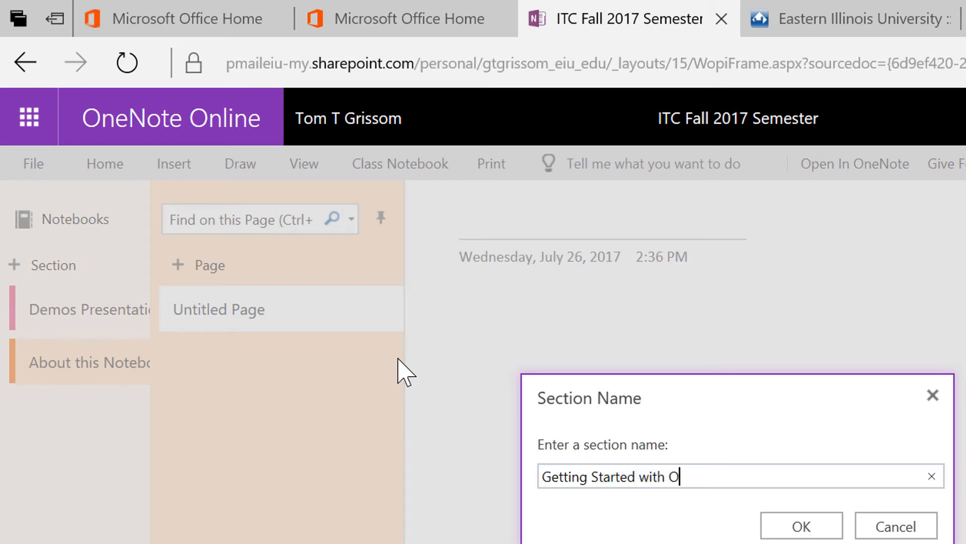
type("neNote")
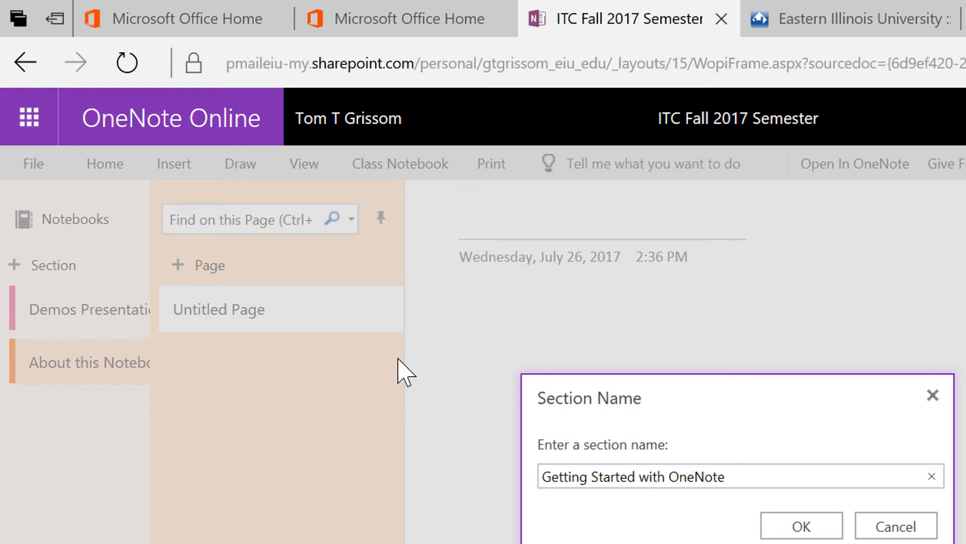
mouse_move(700, 333)
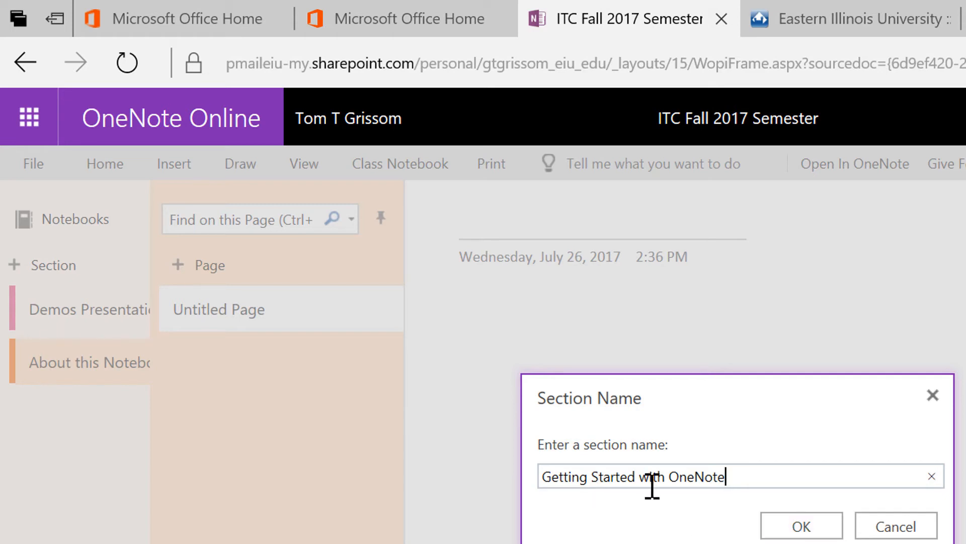
left_click(800, 526)
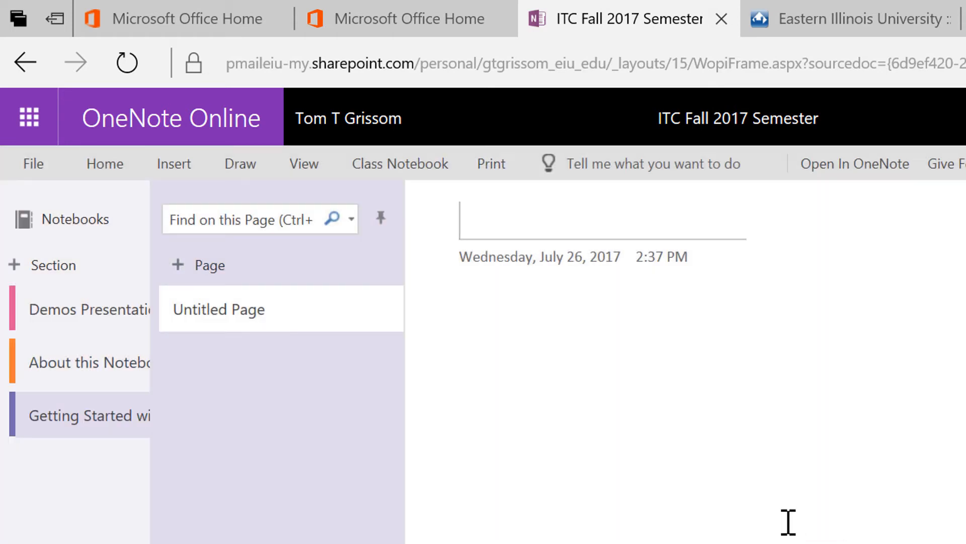
mouse_move(62, 305)
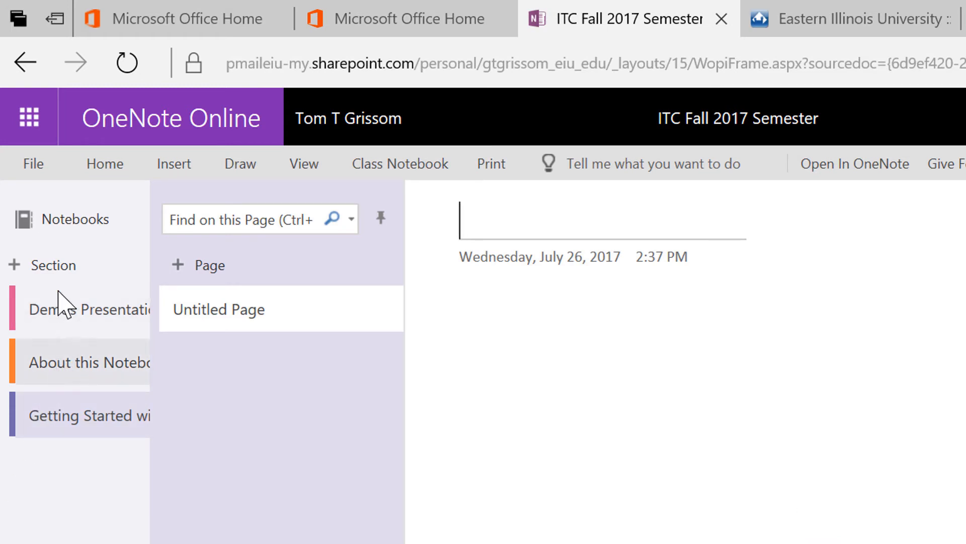
Bring up options for the Getting Started with OneNote section in the section list
right_click(86, 361)
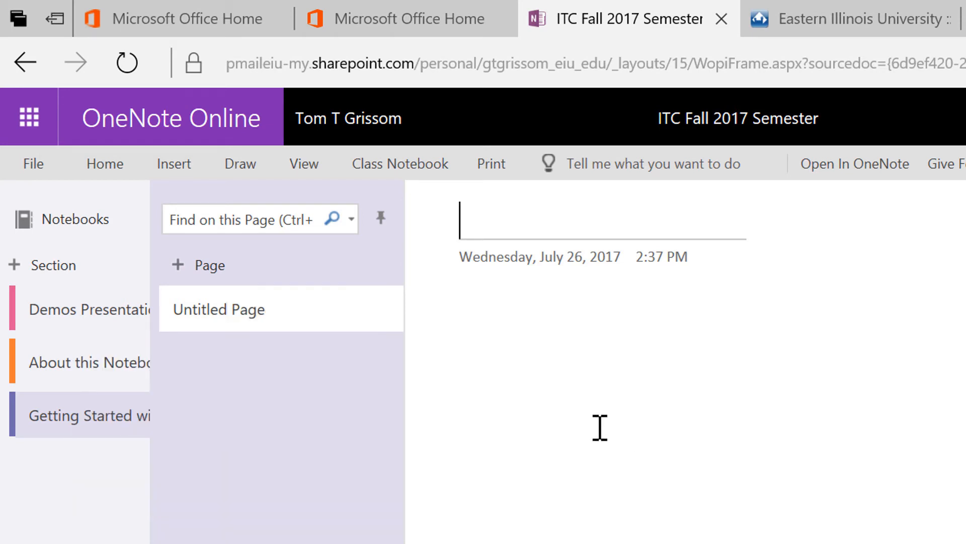
mouse_move(6, 380)
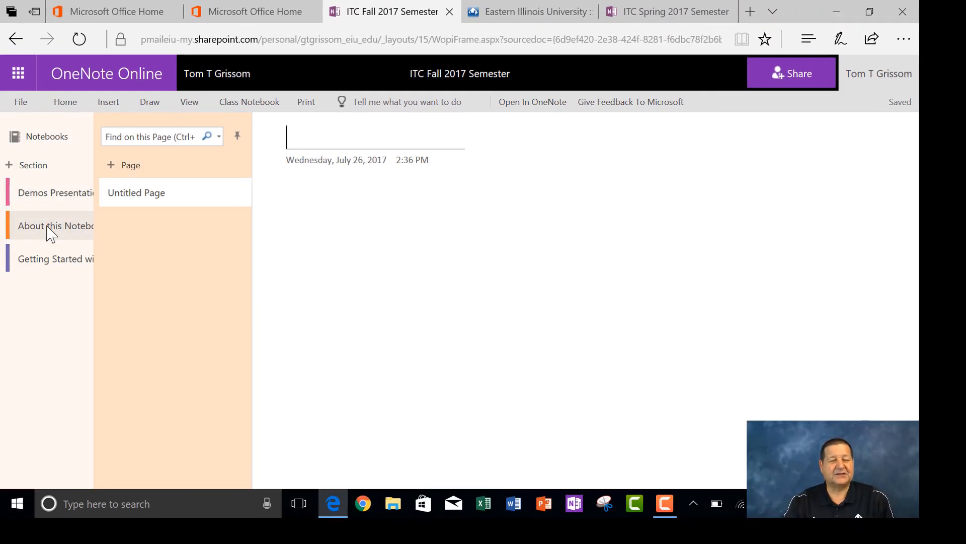
mouse_move(665, 11)
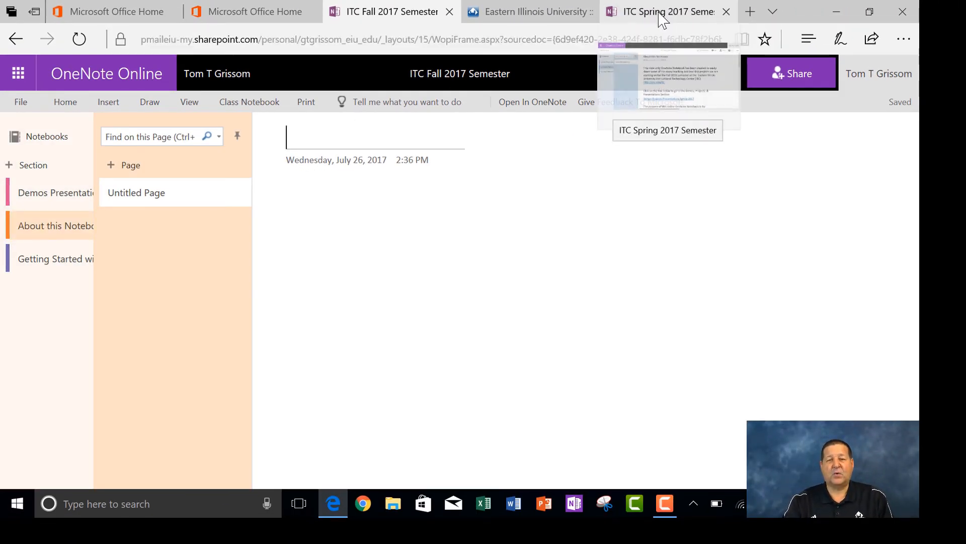
Switch to the ITC Spring 2017 Semester notebook to view its About page text
left_click(666, 11)
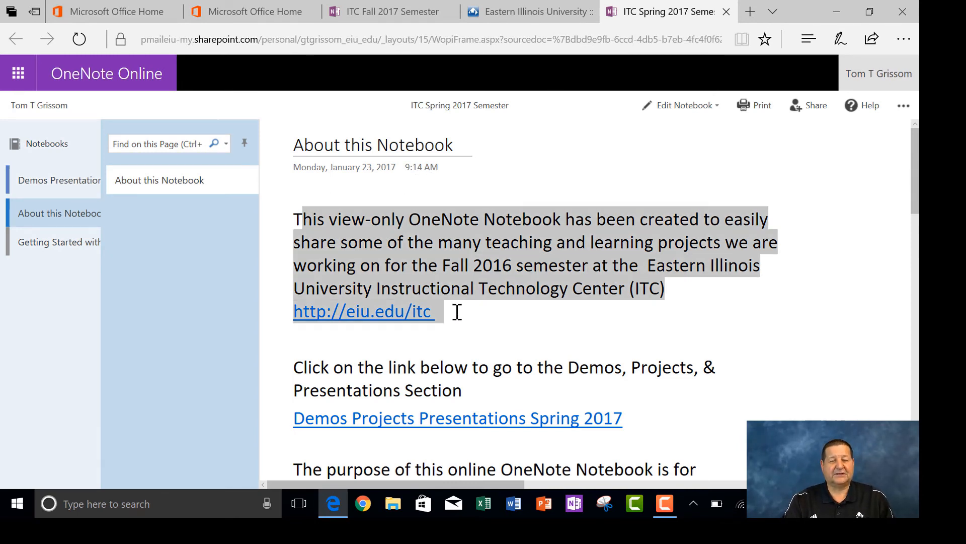
mouse_move(497, 306)
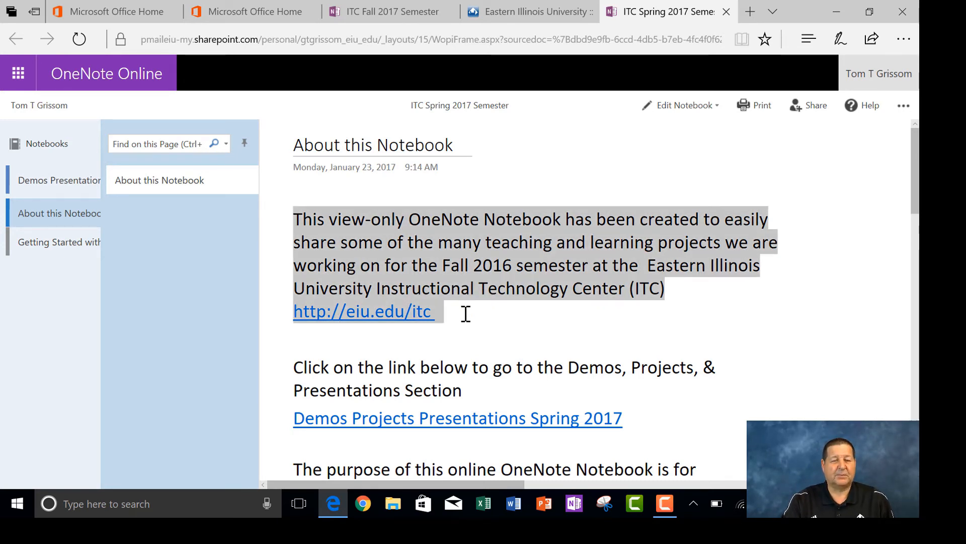
mouse_move(531, 302)
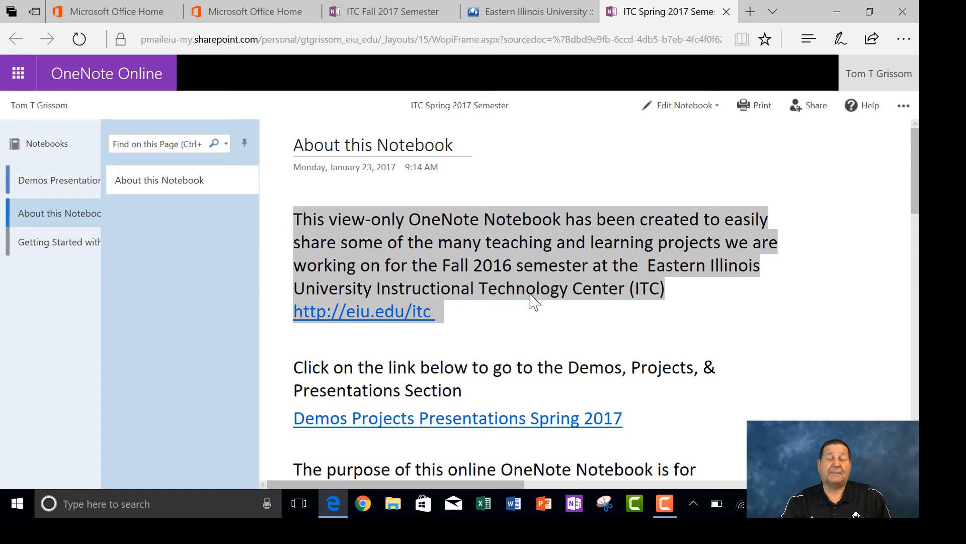
Title the page 'About' and paste the view-only notebook intro paragraph into its body
left_click(391, 11)
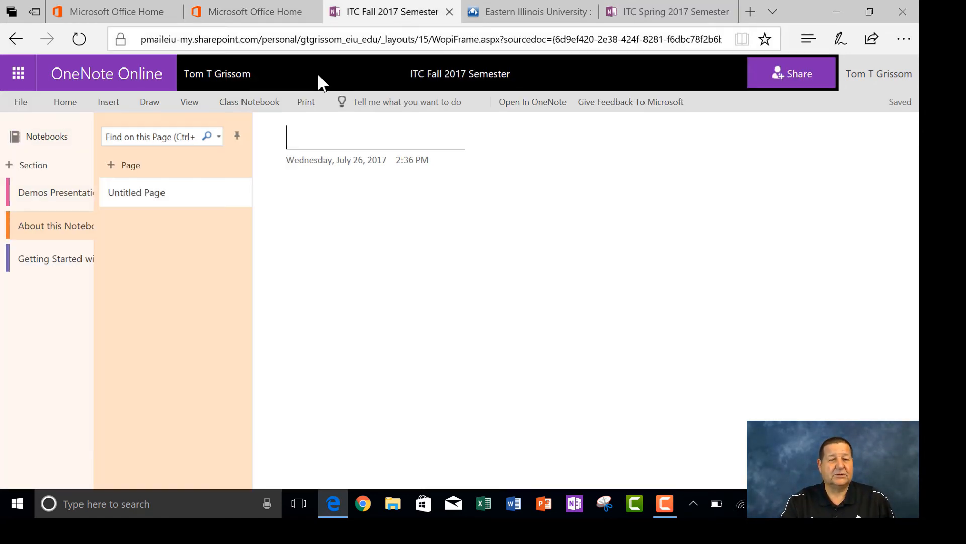
mouse_move(311, 149)
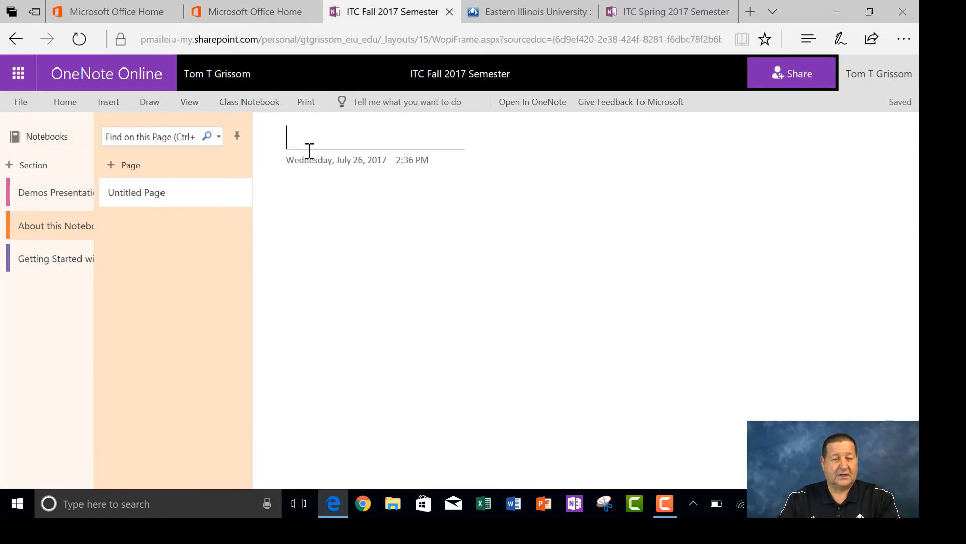
type("Abo")
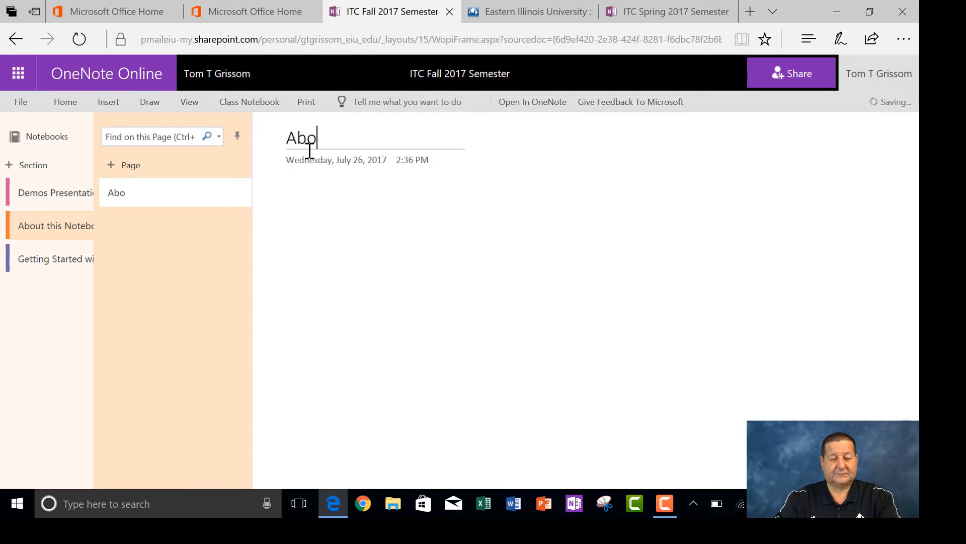
type("ut")
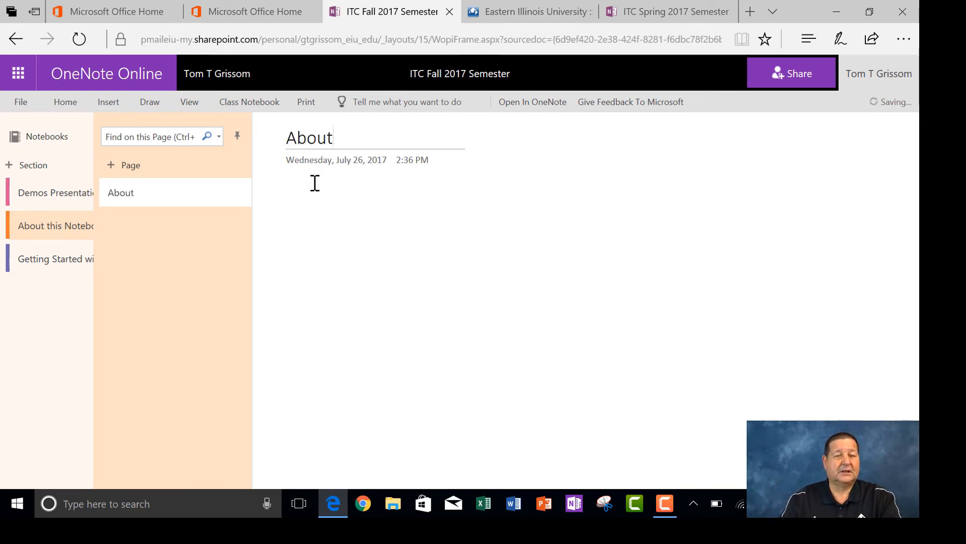
mouse_move(551, 205)
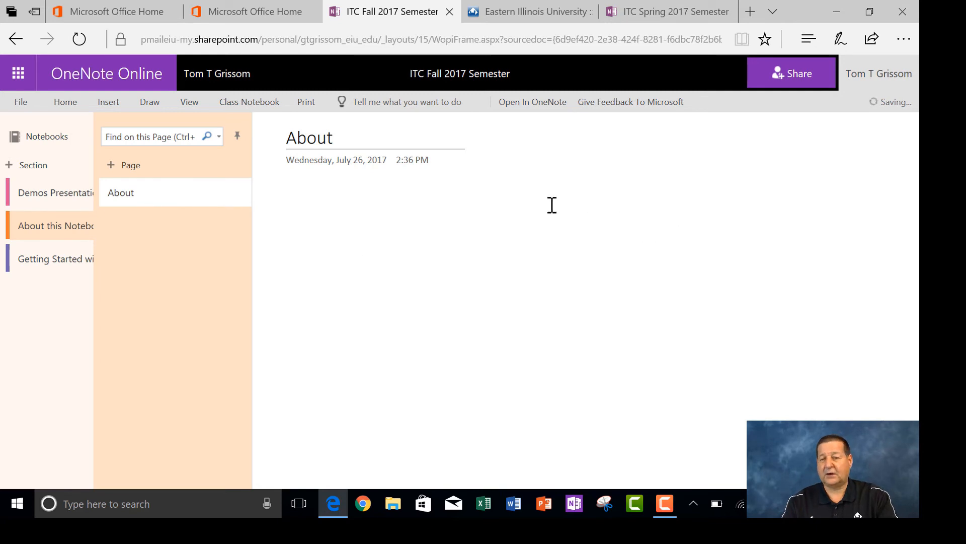
left_click(622, 252)
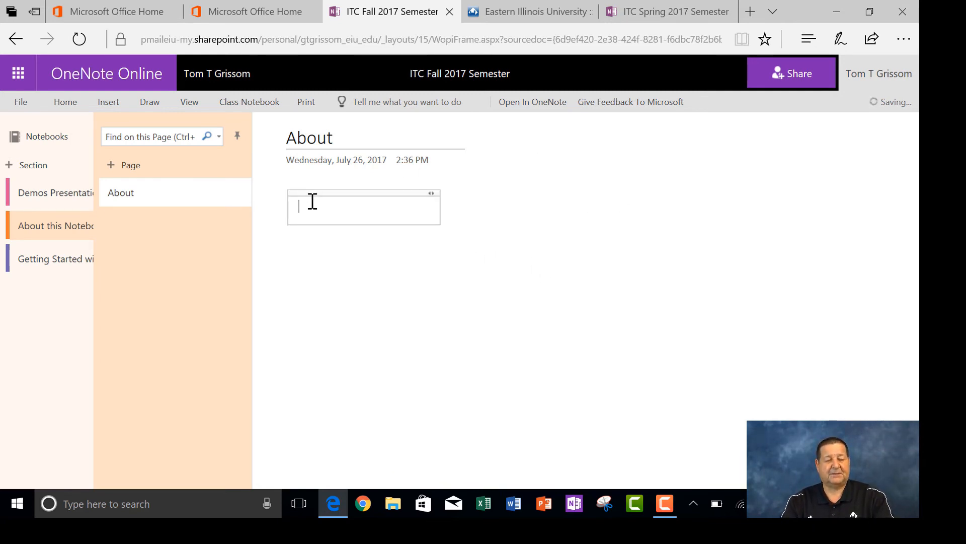
type("This view-only OneNote Notebook has been created to easily share some of the many teaching and learning projects we are working on for the Fall 2016 semester at the  Eastern Illinois University Instructional Technology Center (ITC) http://eiu.edu/itc")
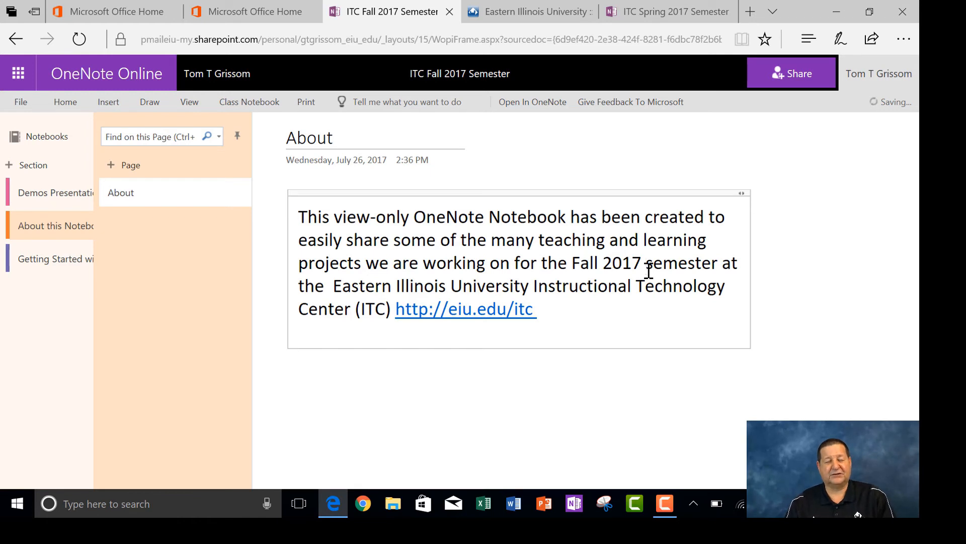
mouse_move(34, 203)
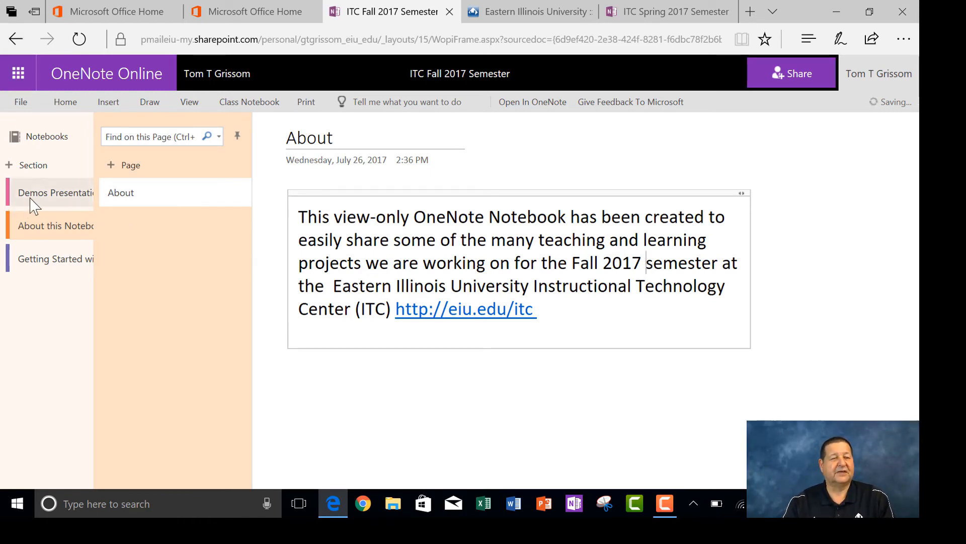
In the Demos section, title the page '07272017 Demo Presentation 1' and note 'This is a note'
left_click(123, 164)
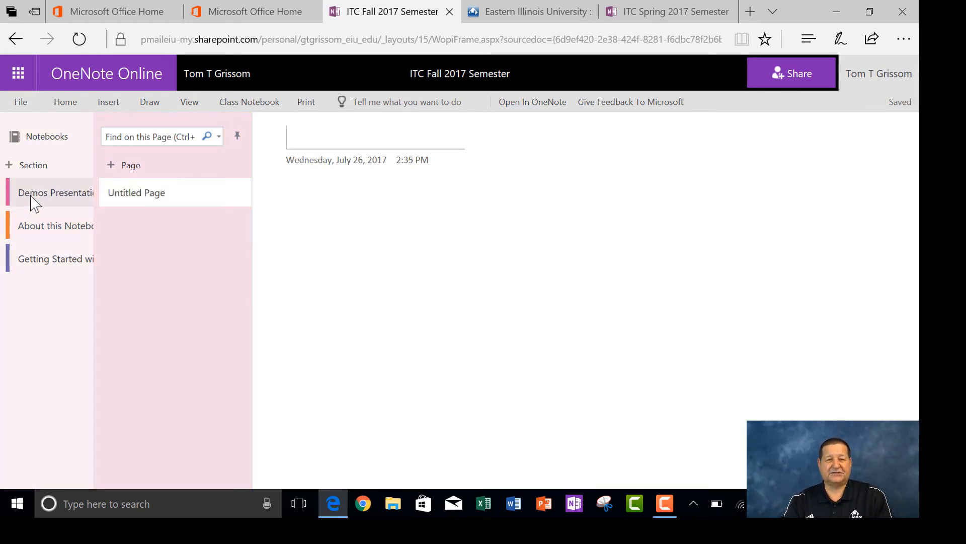
mouse_move(354, 173)
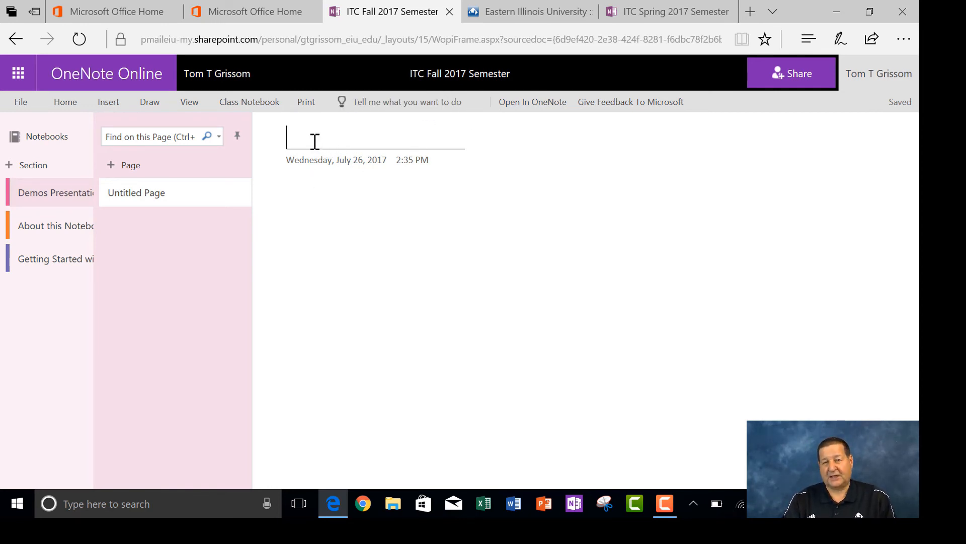
mouse_move(308, 131)
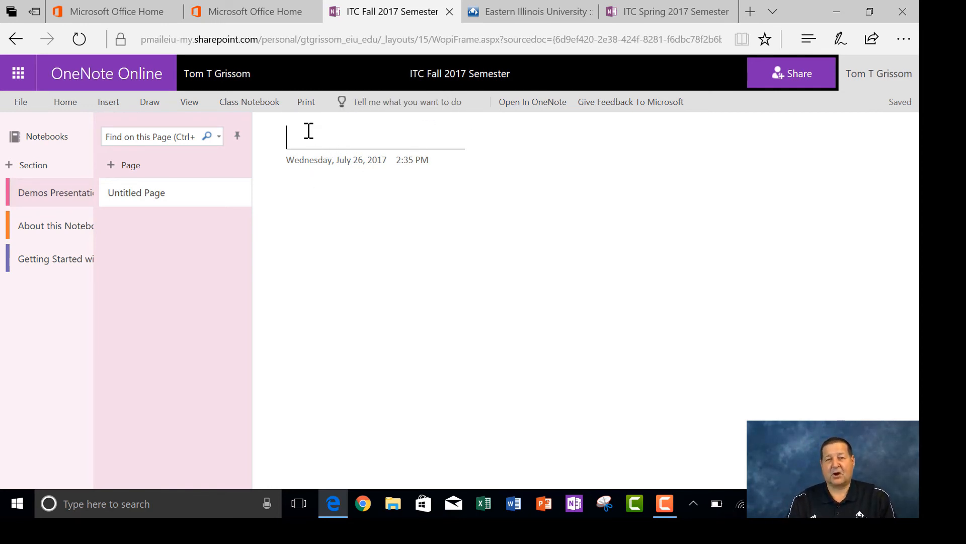
mouse_move(357, 290)
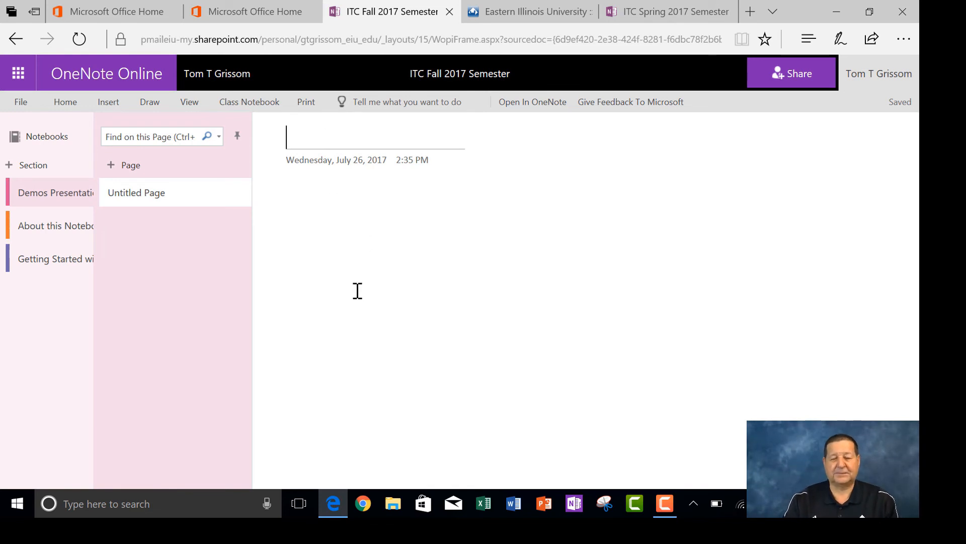
type("0727")
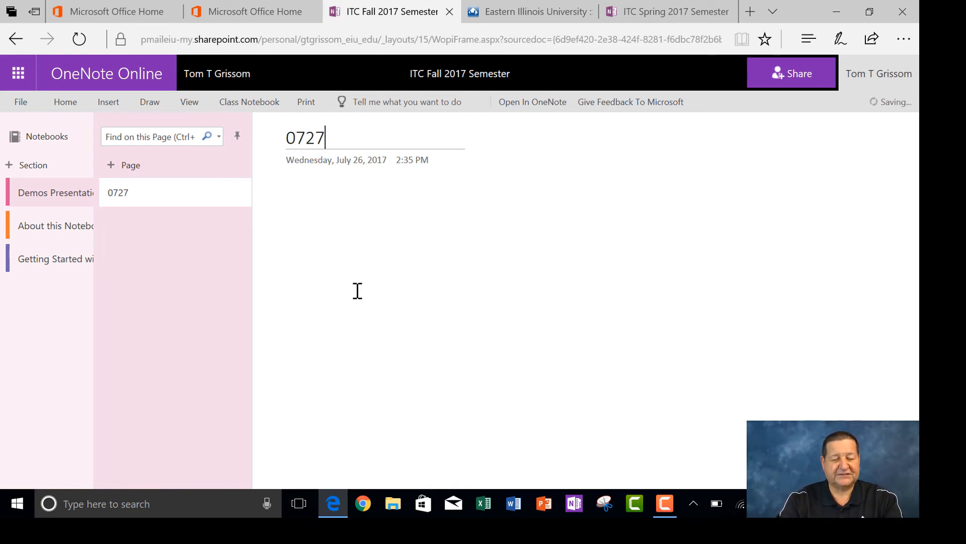
type("2")
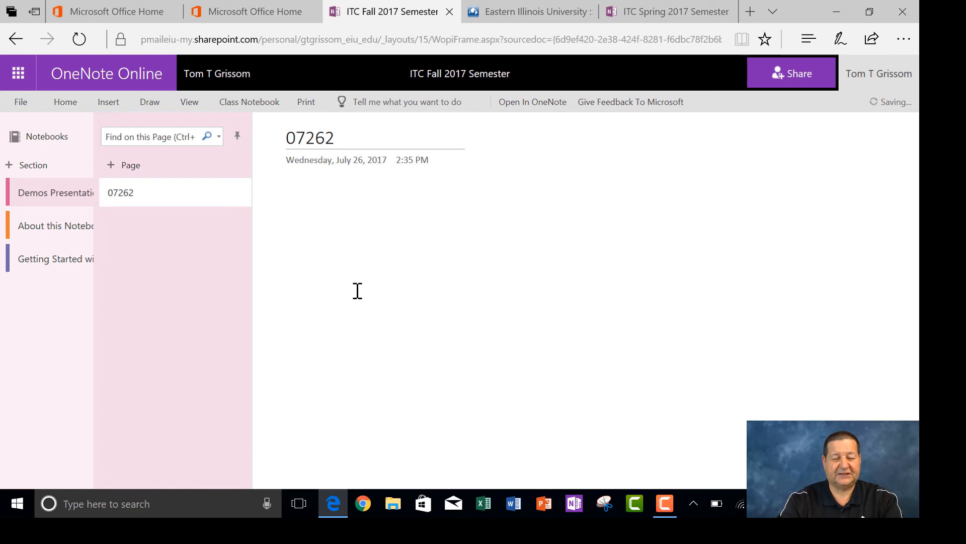
type("017")
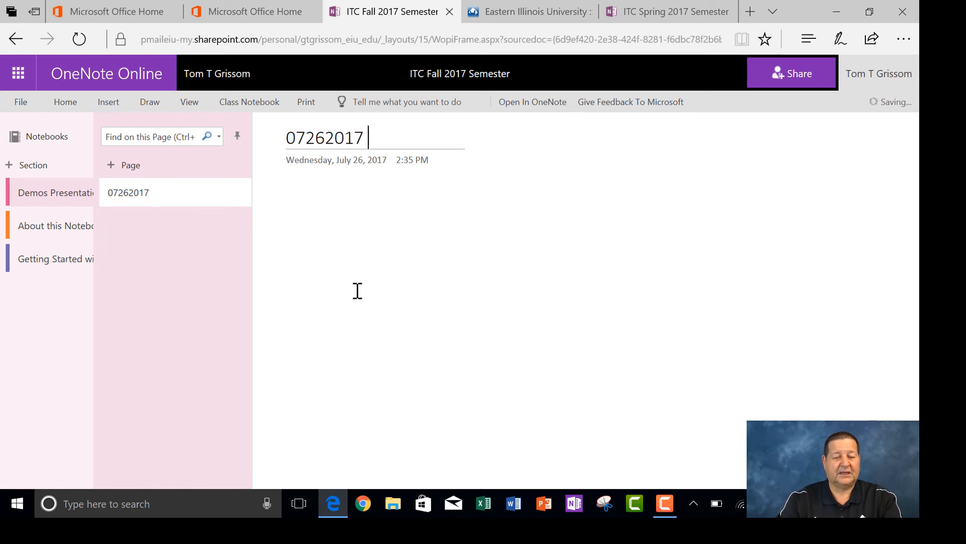
type("Demo")
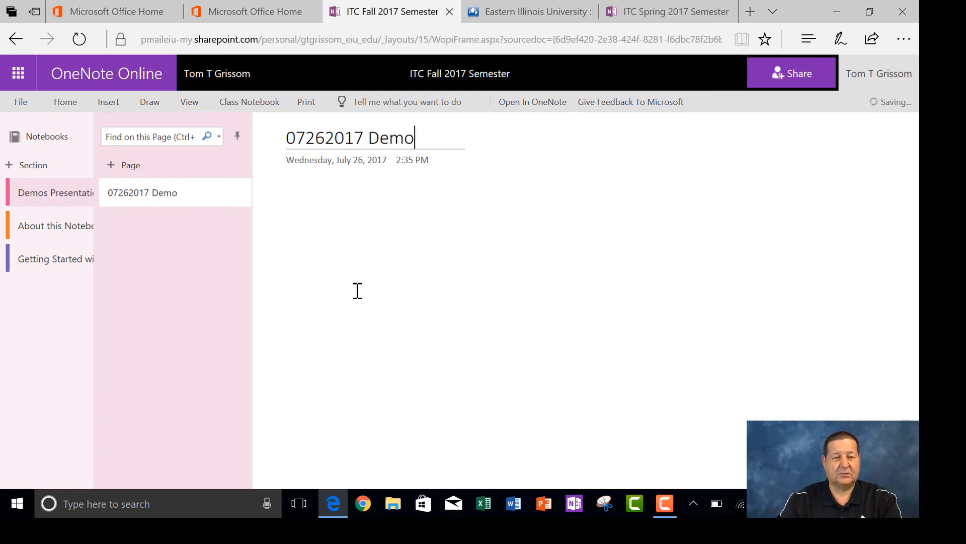
type("Prese")
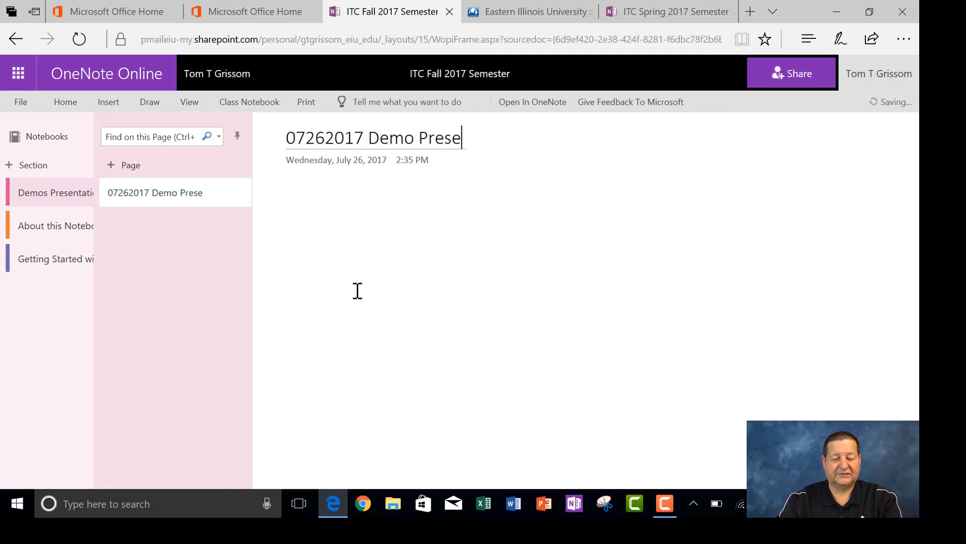
type("ntation 1")
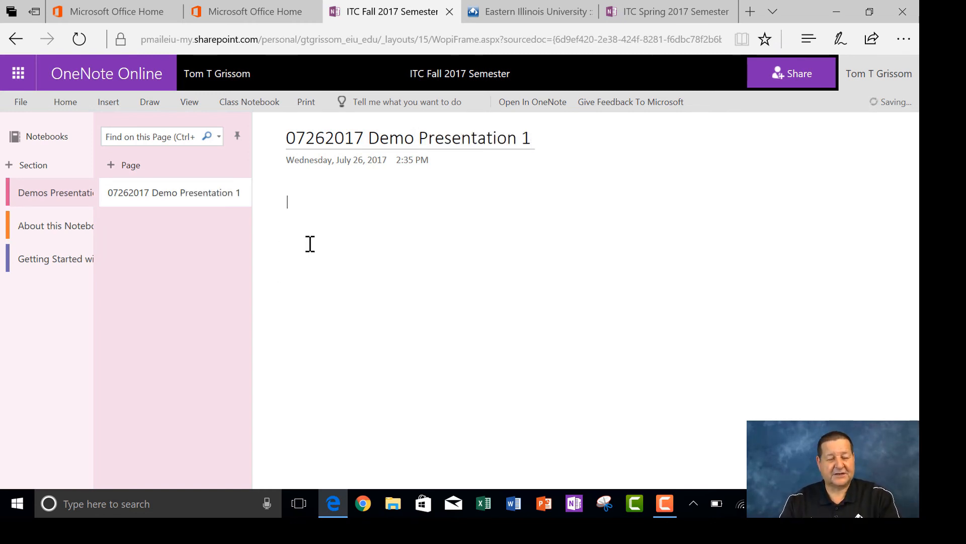
type("This is")
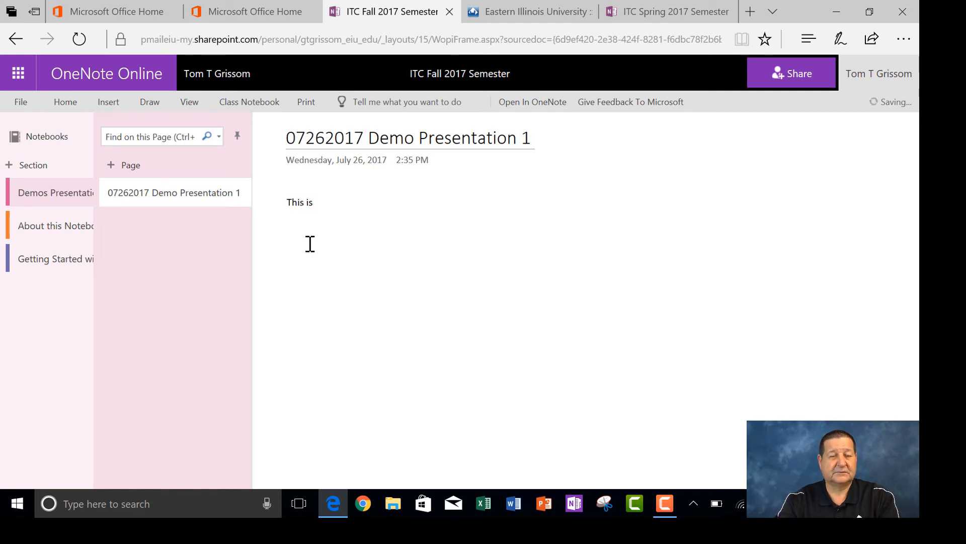
type("a note")
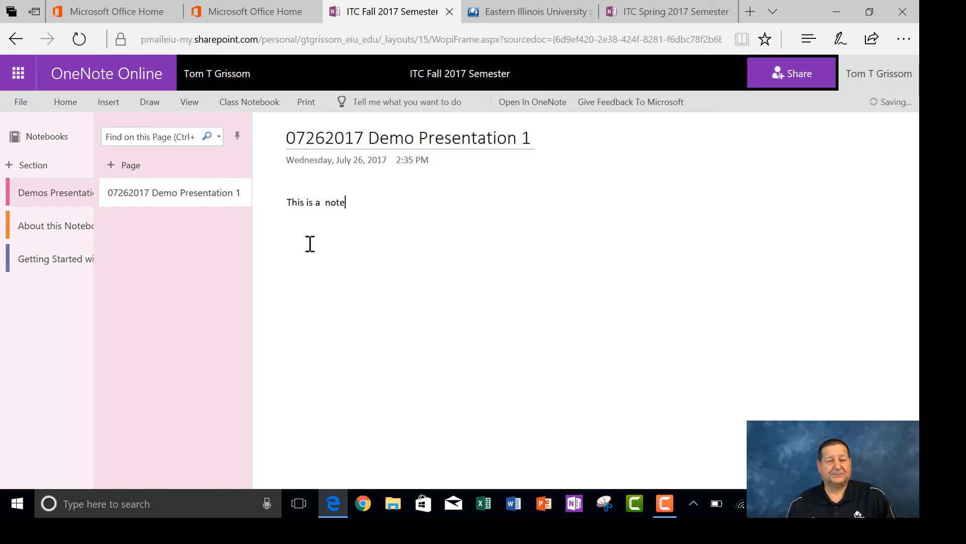
mouse_move(306, 203)
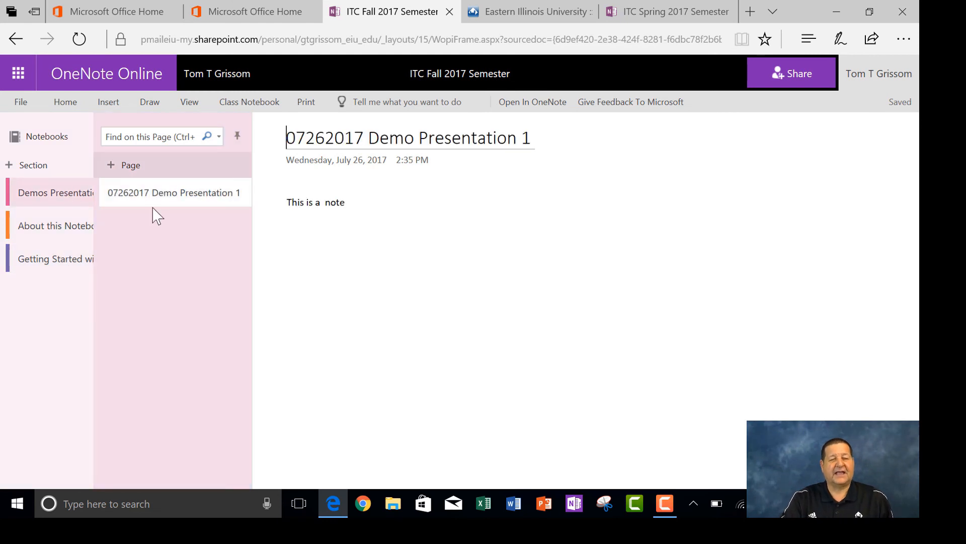
mouse_move(87, 203)
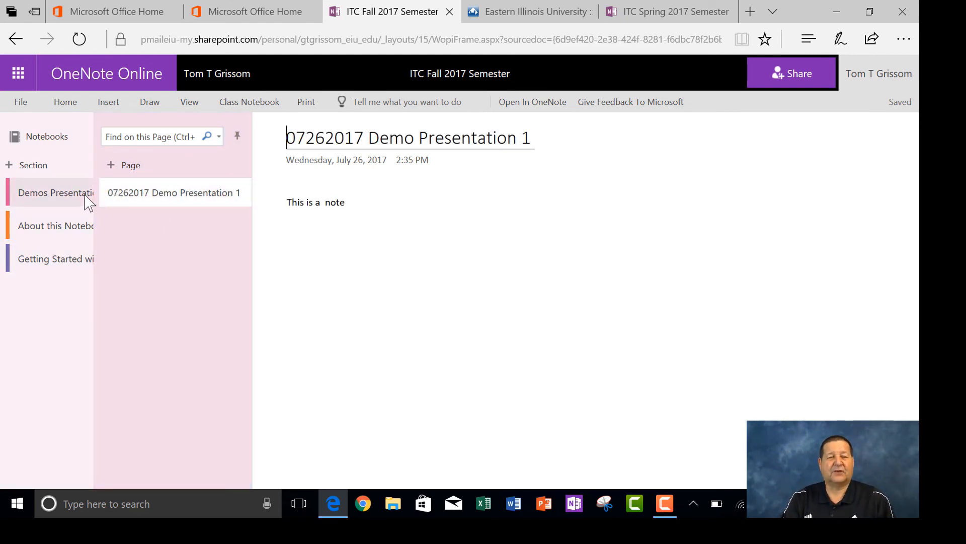
mouse_move(59, 203)
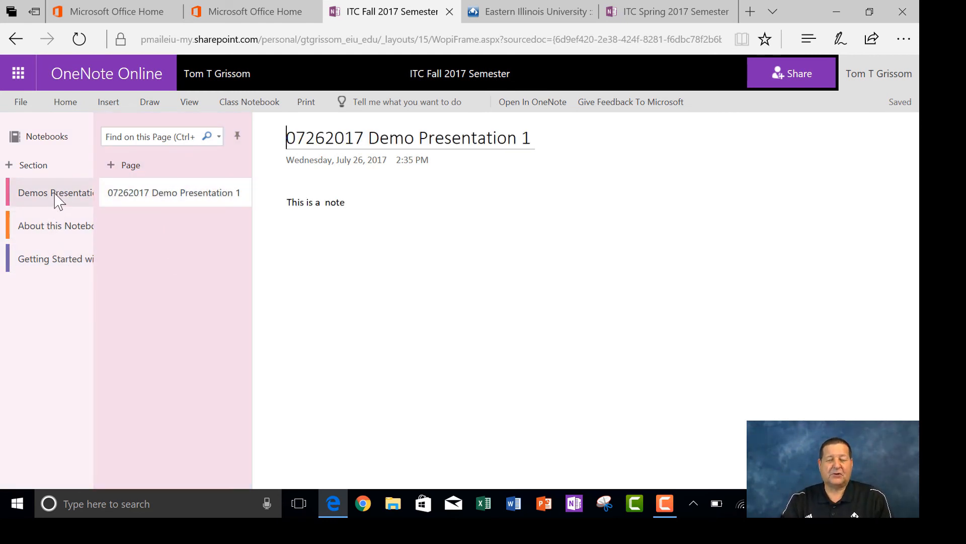
mouse_move(55, 224)
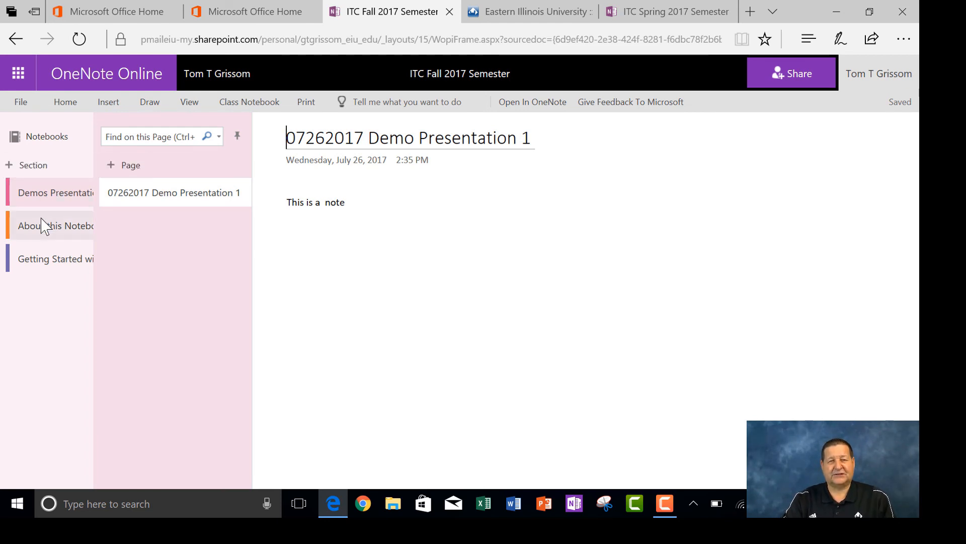
mouse_move(41, 232)
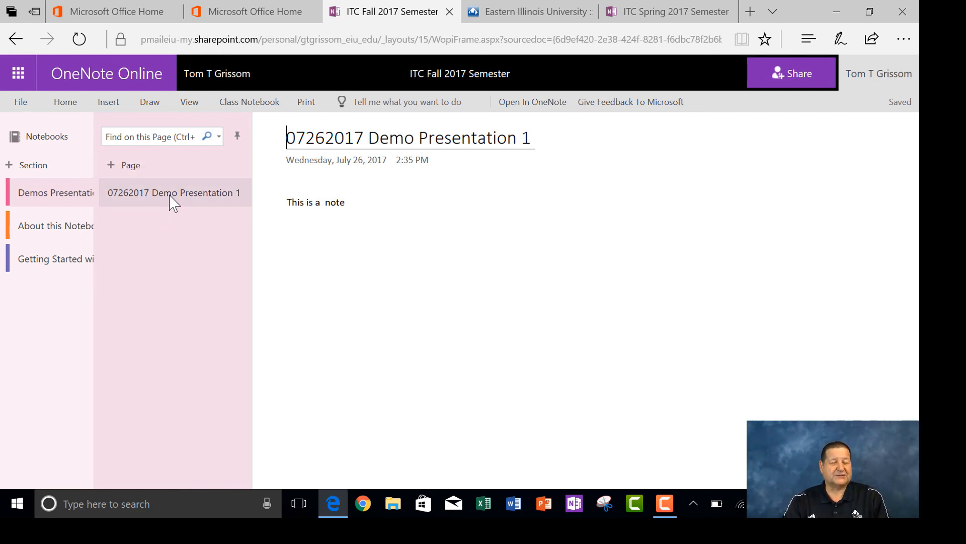
mouse_move(84, 304)
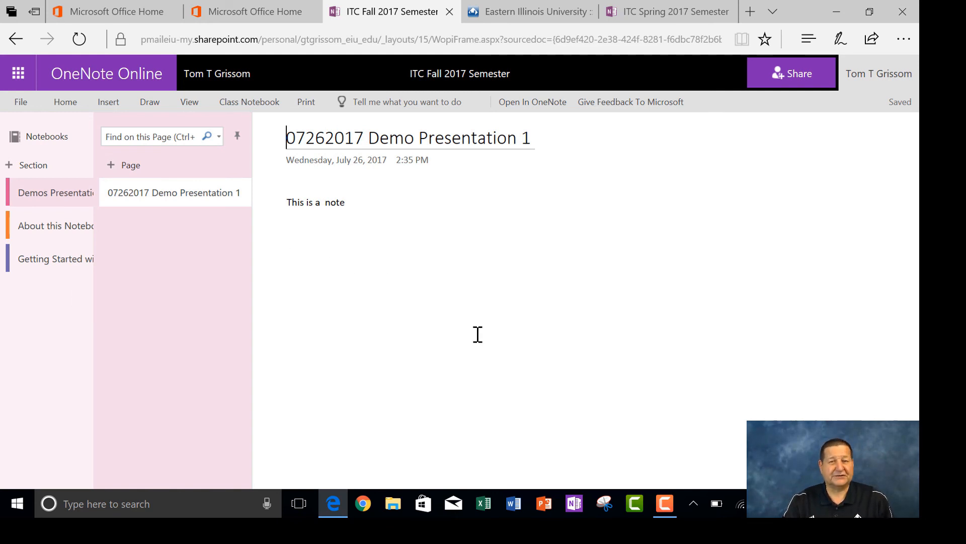
mouse_move(323, 282)
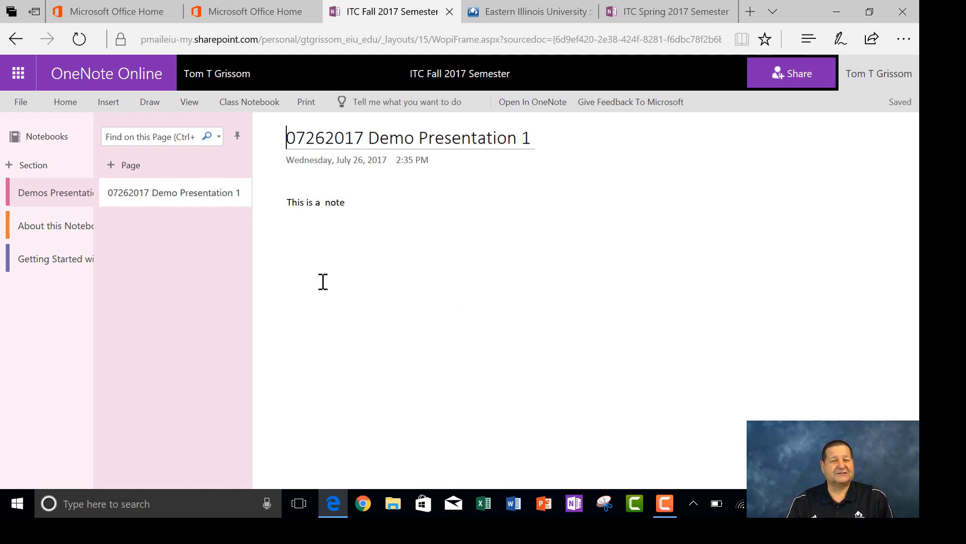